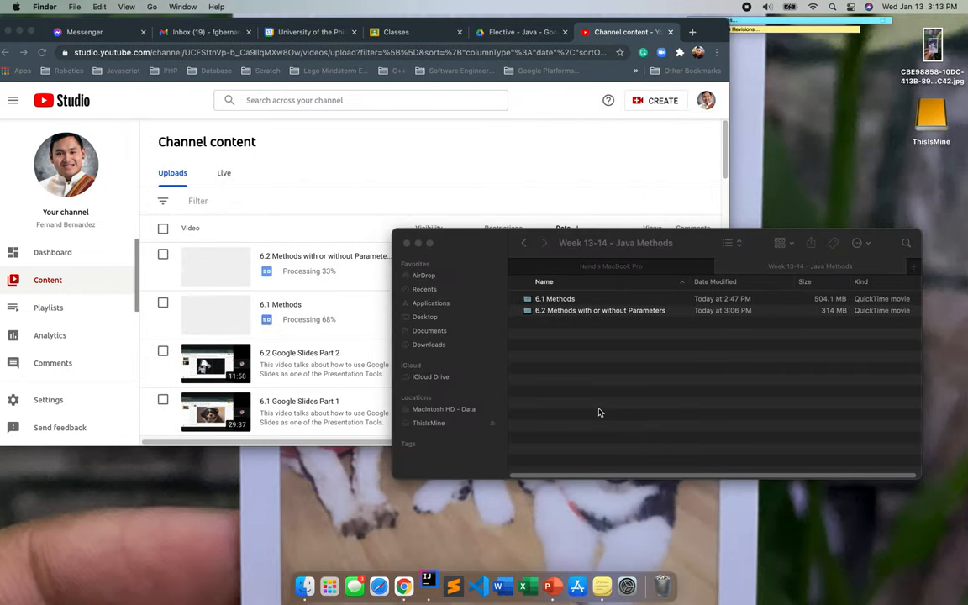
Launch IntelliJ IDEA from the Dock so the JavaMethod2 project loads.
click(430, 583)
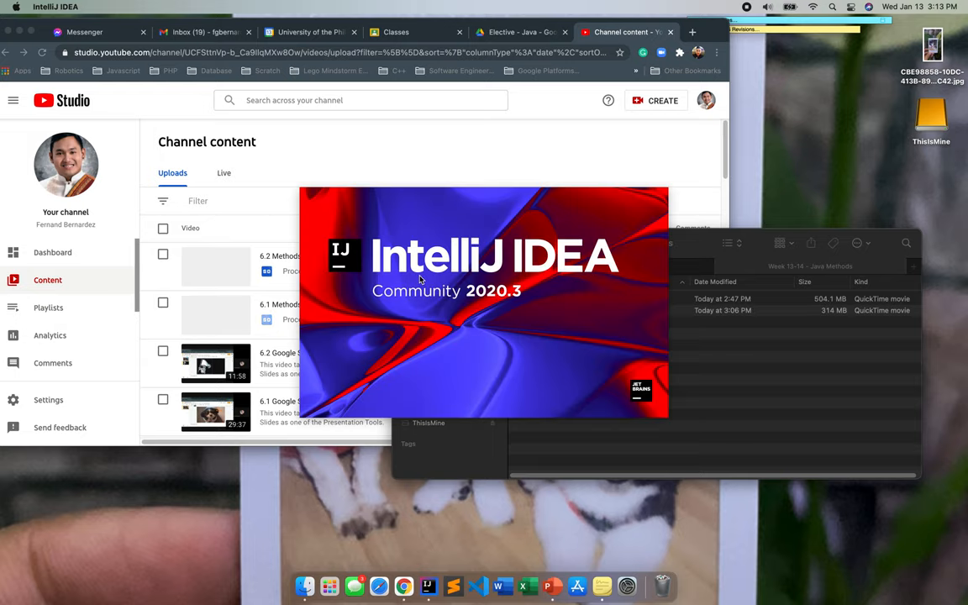
mouse_move(508, 320)
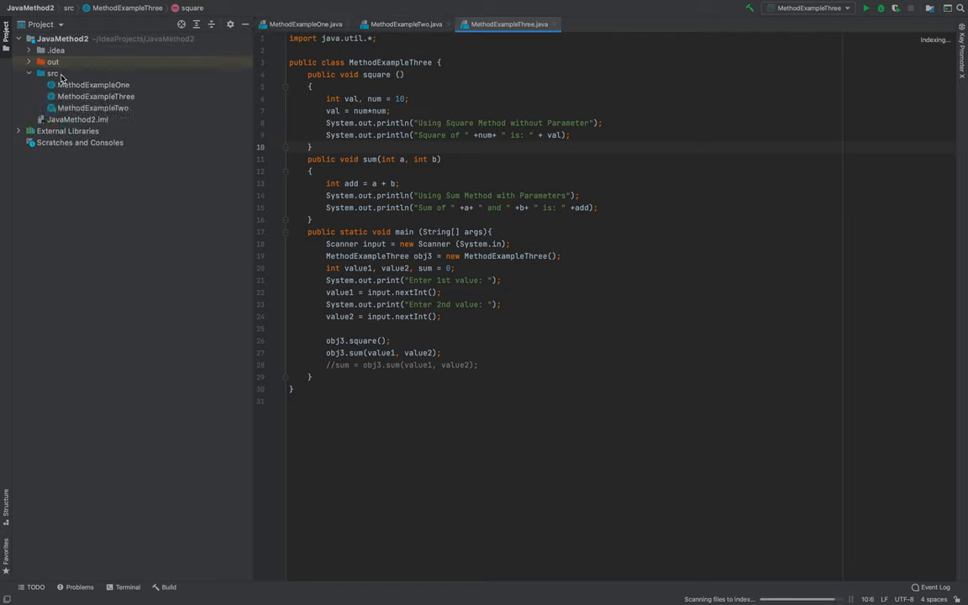
Add a new Java class named MethodExampleFour to the src folder.
right_click(50, 74)
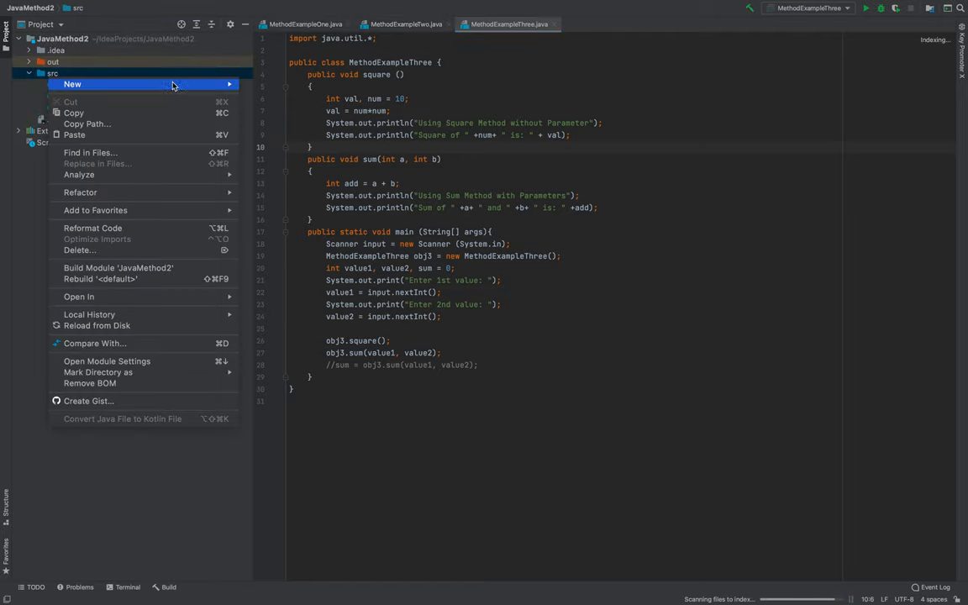
click(99, 84)
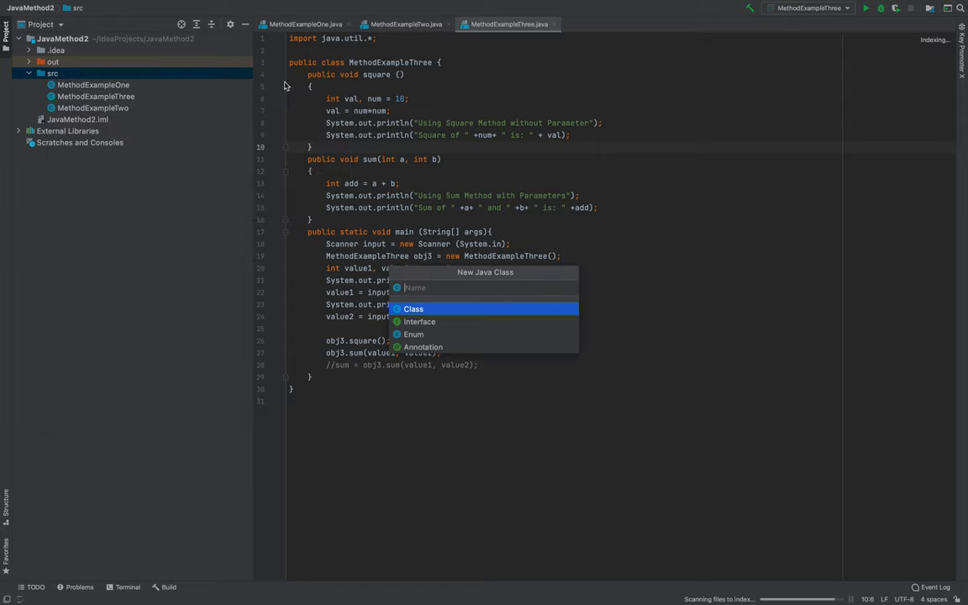
text(Method)
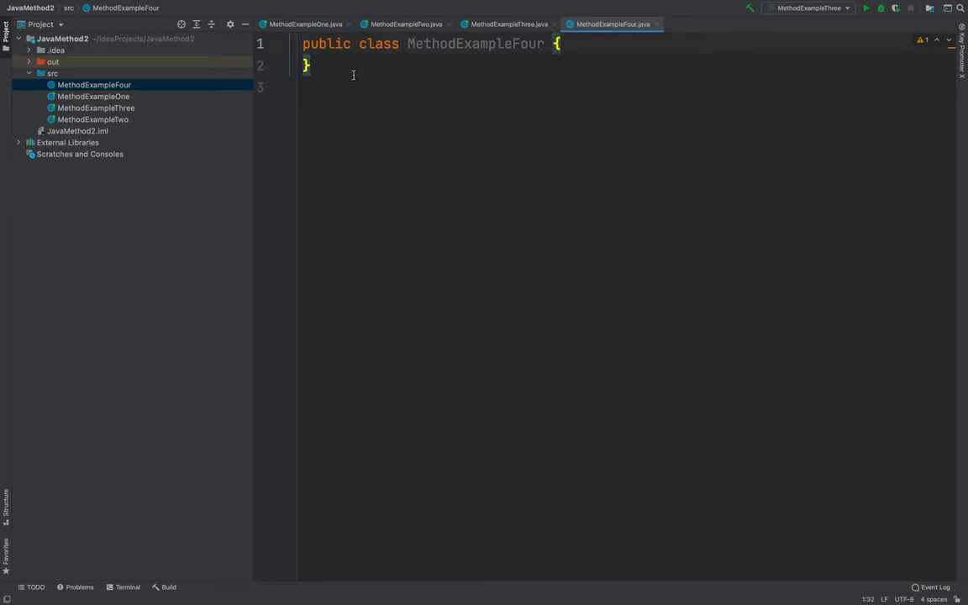
Add import java.util.*; above the MethodExampleFour class declaration.
click(304, 44)
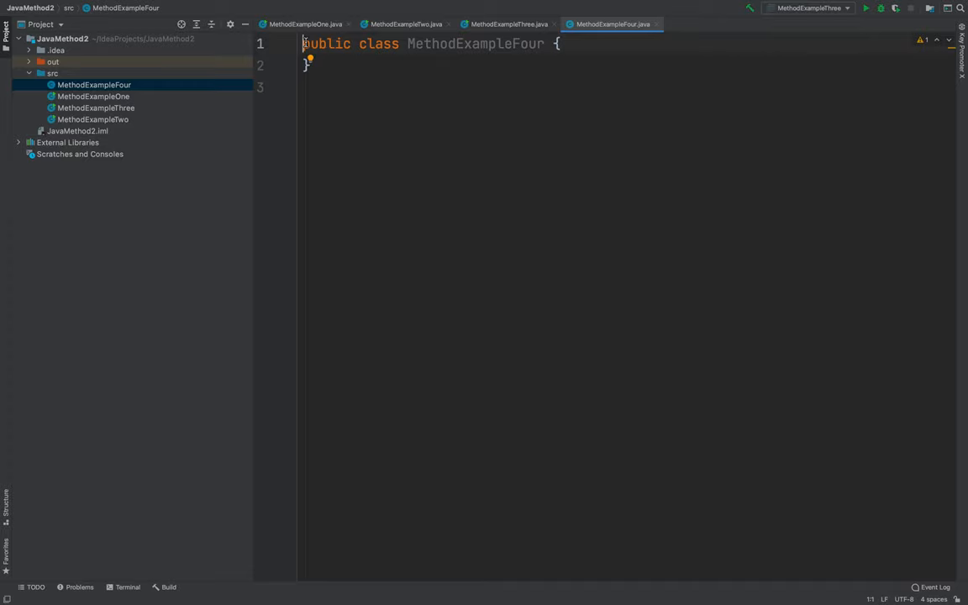
key(Enter)
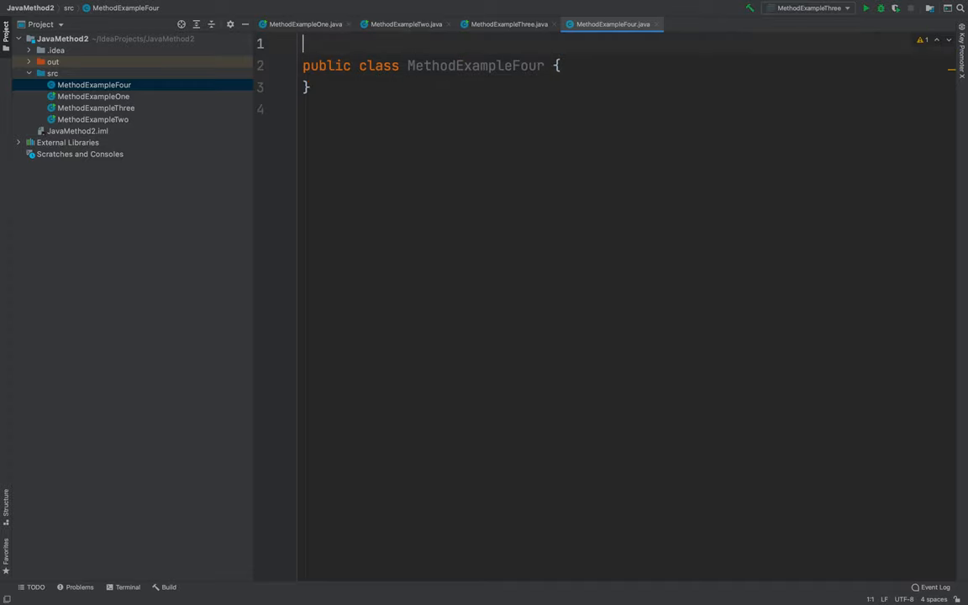
text(import java)
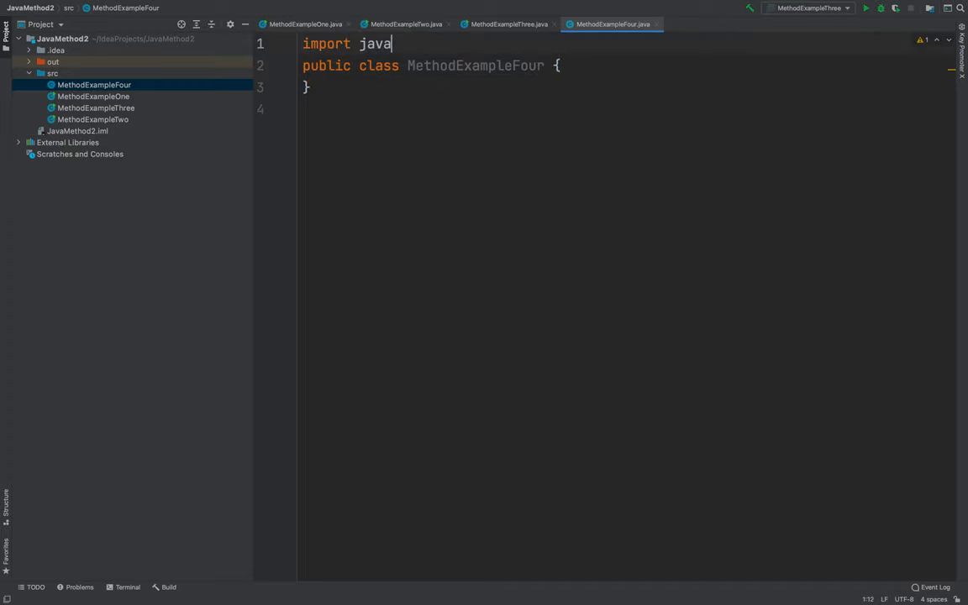
text(.util.)
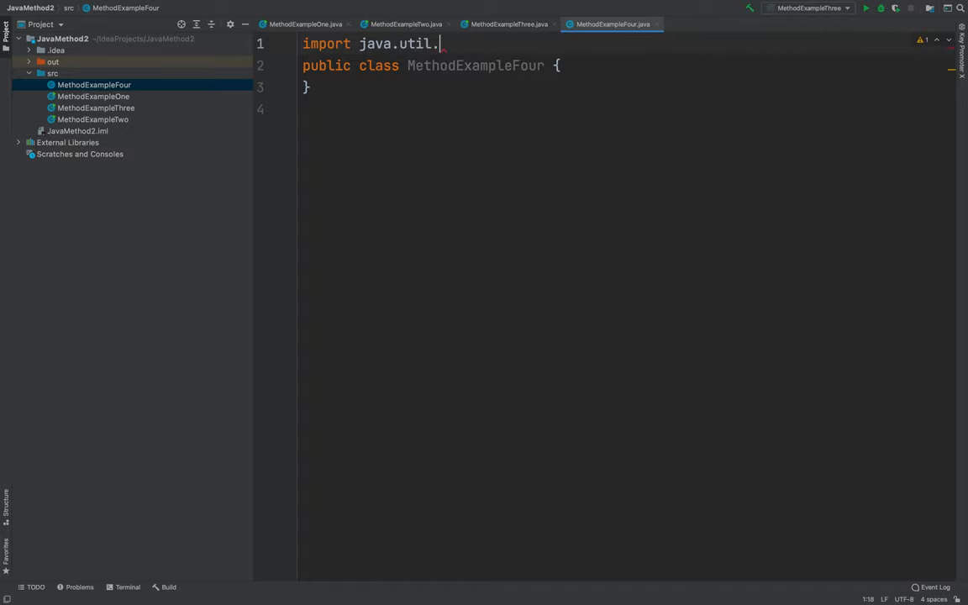
text(*;)
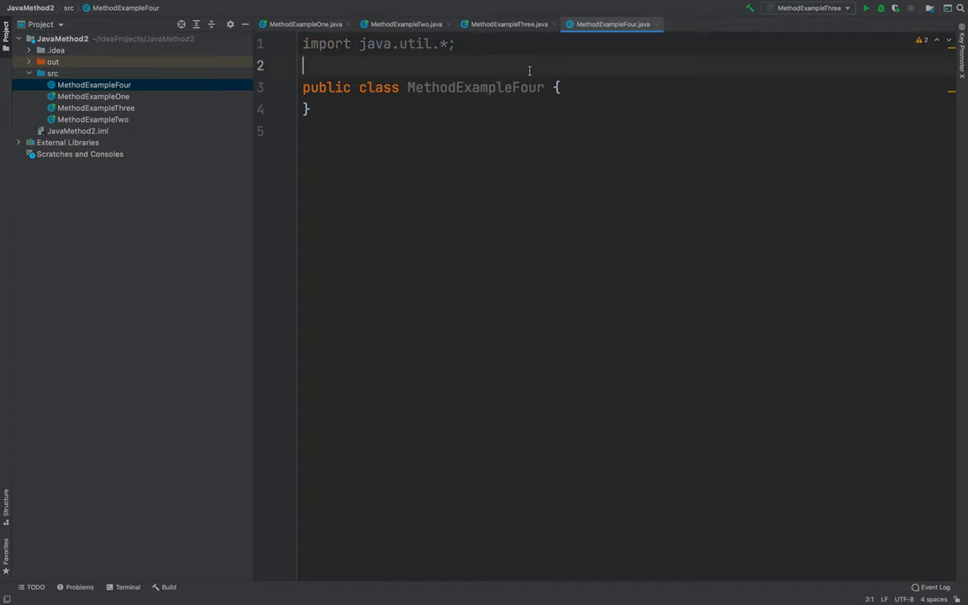
Add main(String[] args) containing Scanner input = new Scanner(System.in);.
text(public static void main)
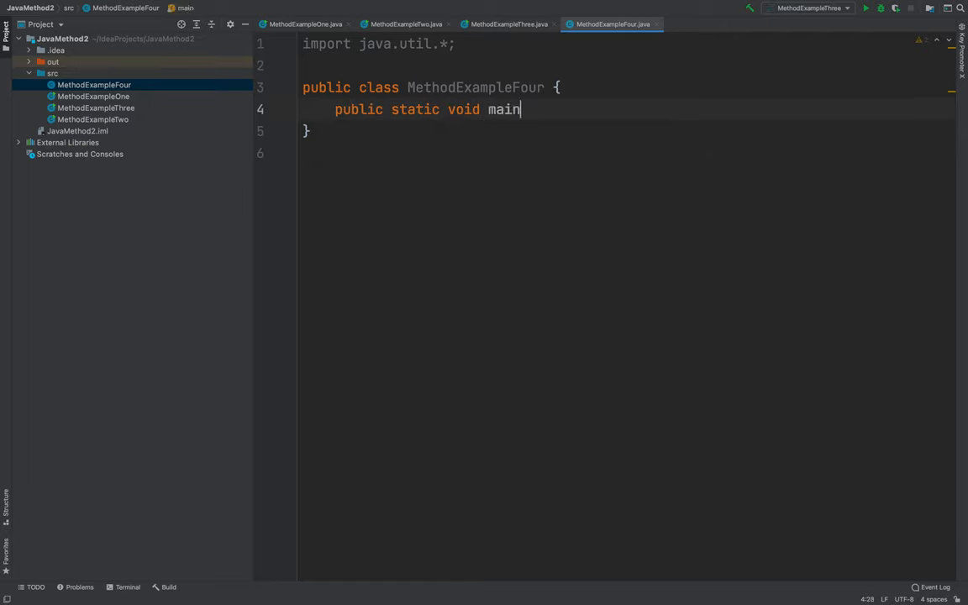
text((Str)
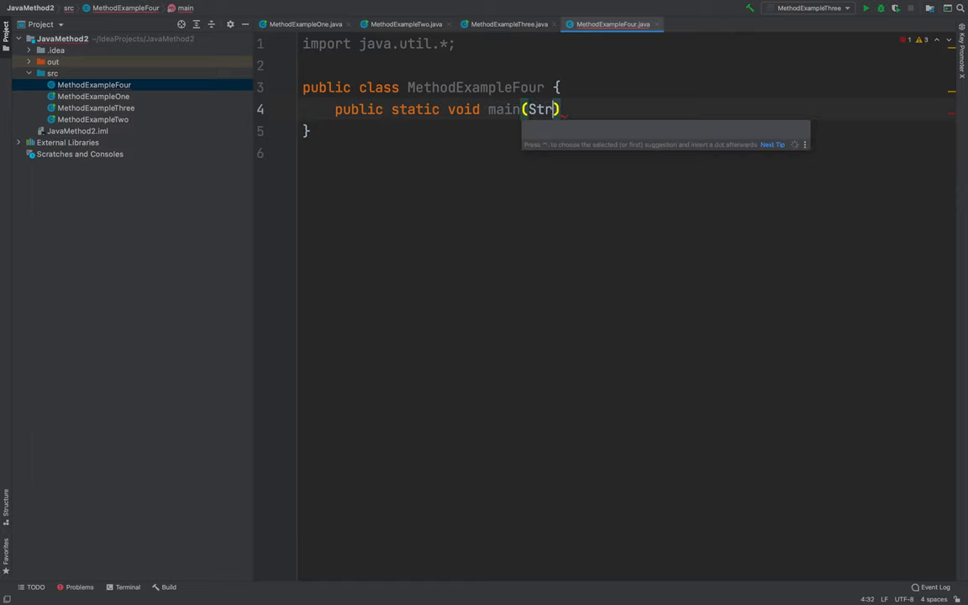
text(ing[] args))
text({)
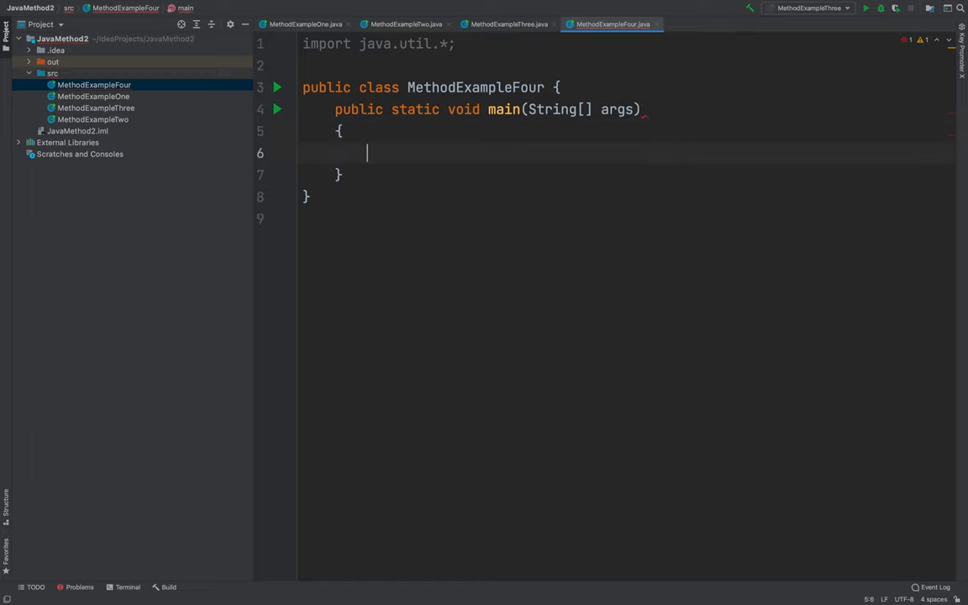
text(Scann)
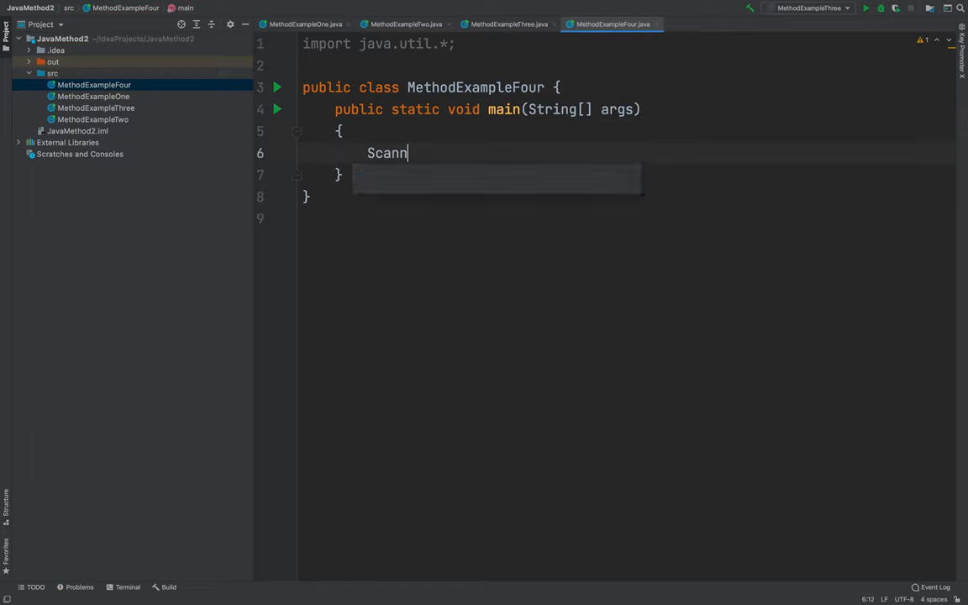
text(er input)
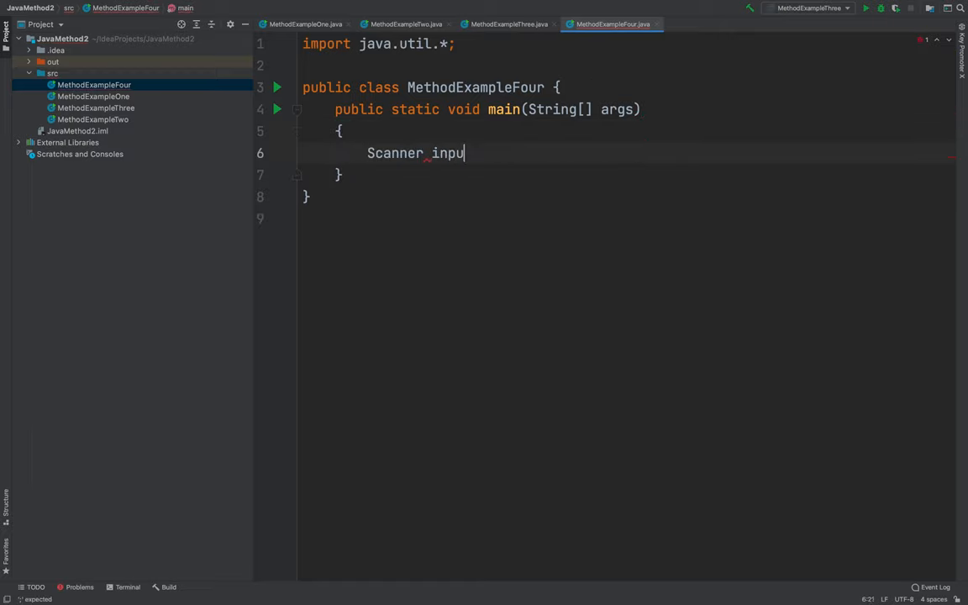
text(t = new Scanner)
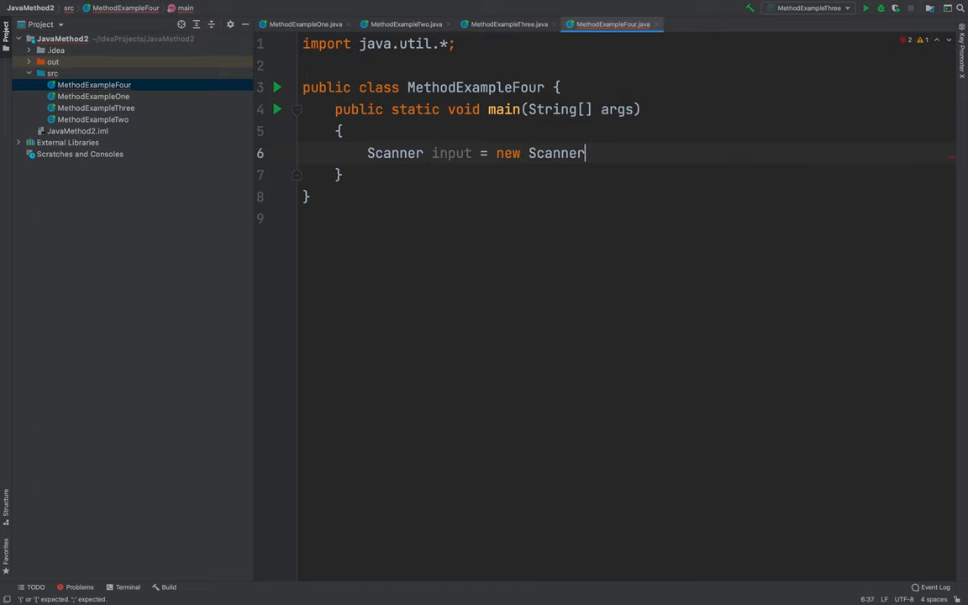
text((System.)
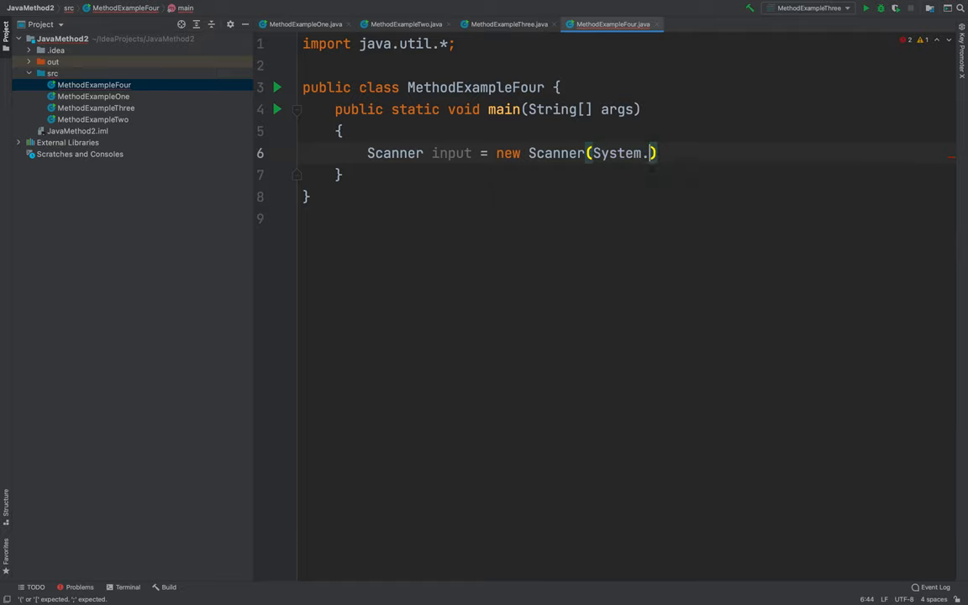
text(in);)
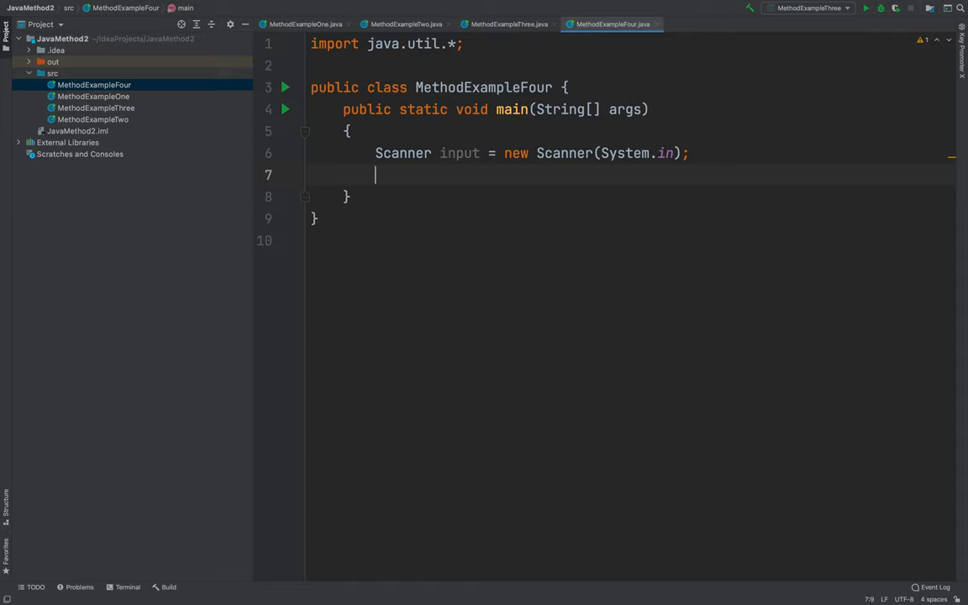
Declare an int variable value in main.
text(SystemPropertyTree.ou)
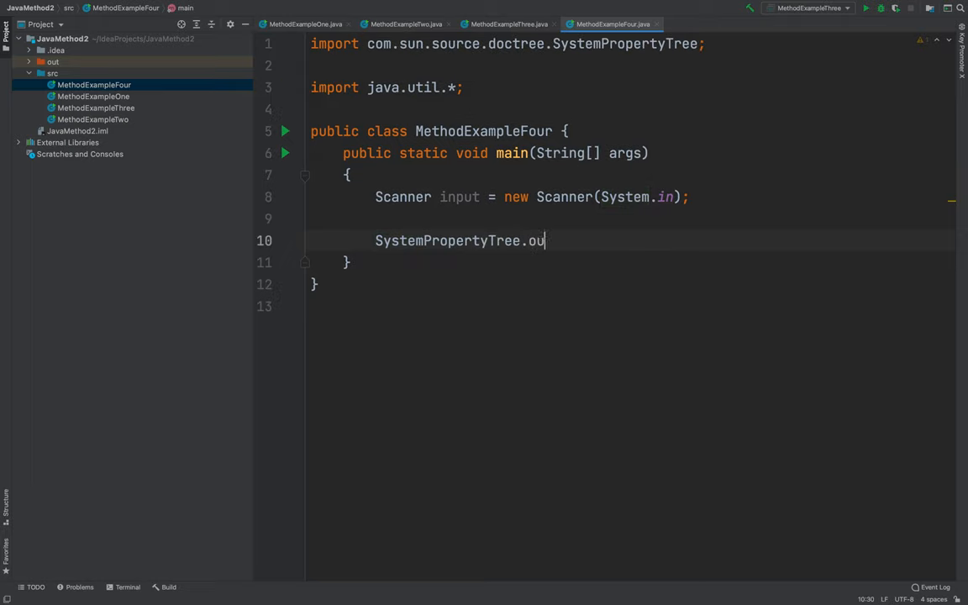
text(t)
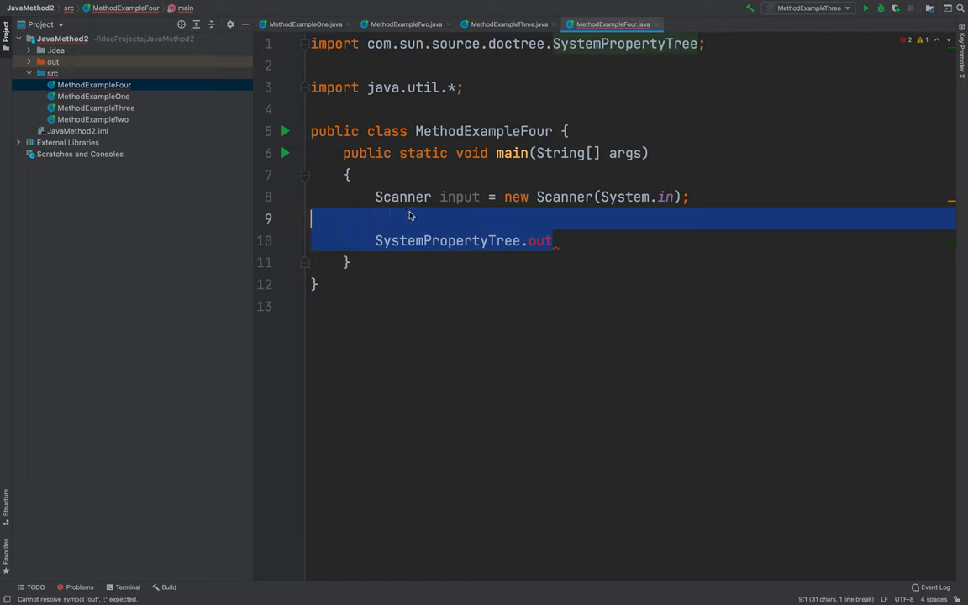
text(int)
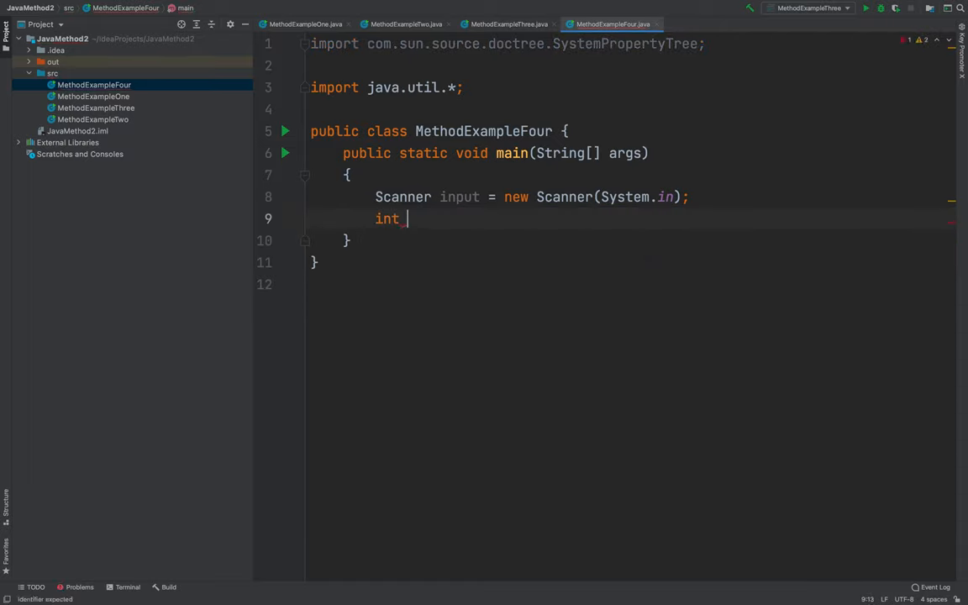
text(value)
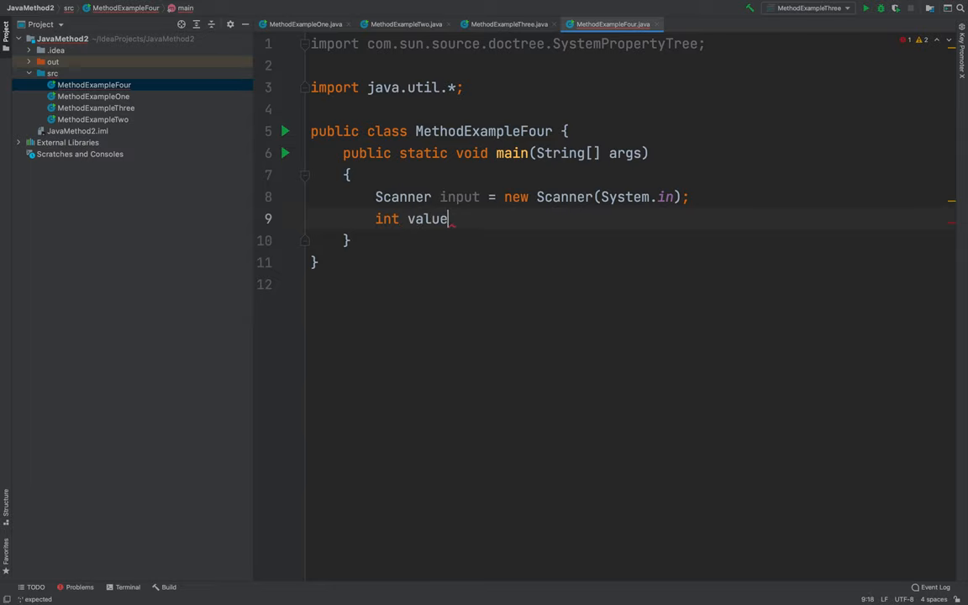
text(;)
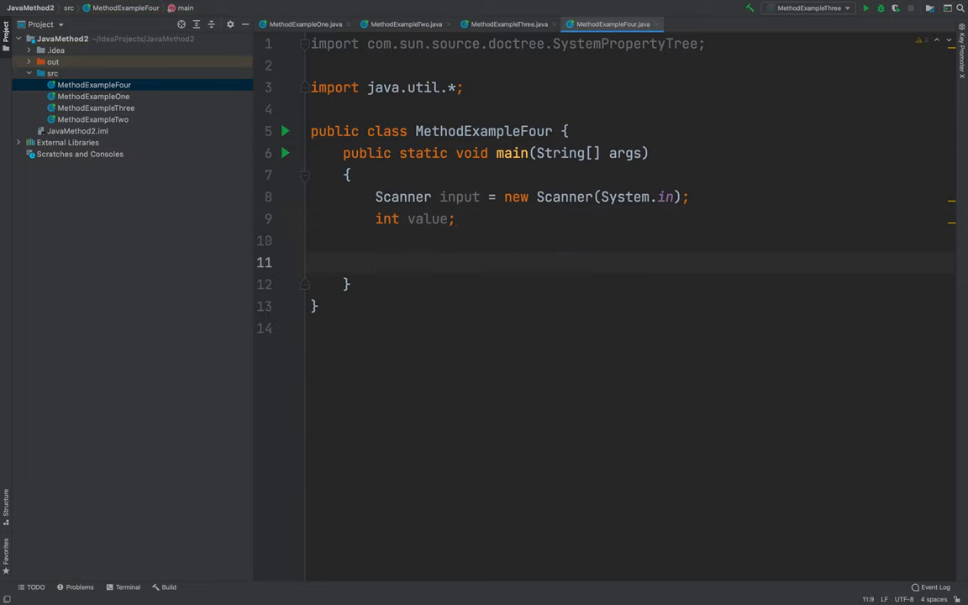
Print "Enter a value (for square root): " and read value with input.nextInt().
text(System.out.)
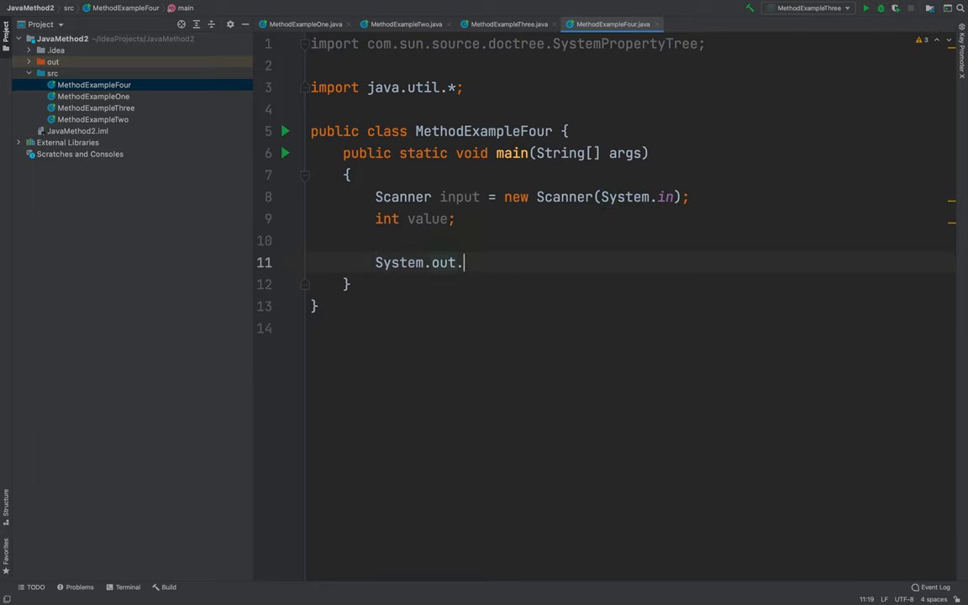
text(println)
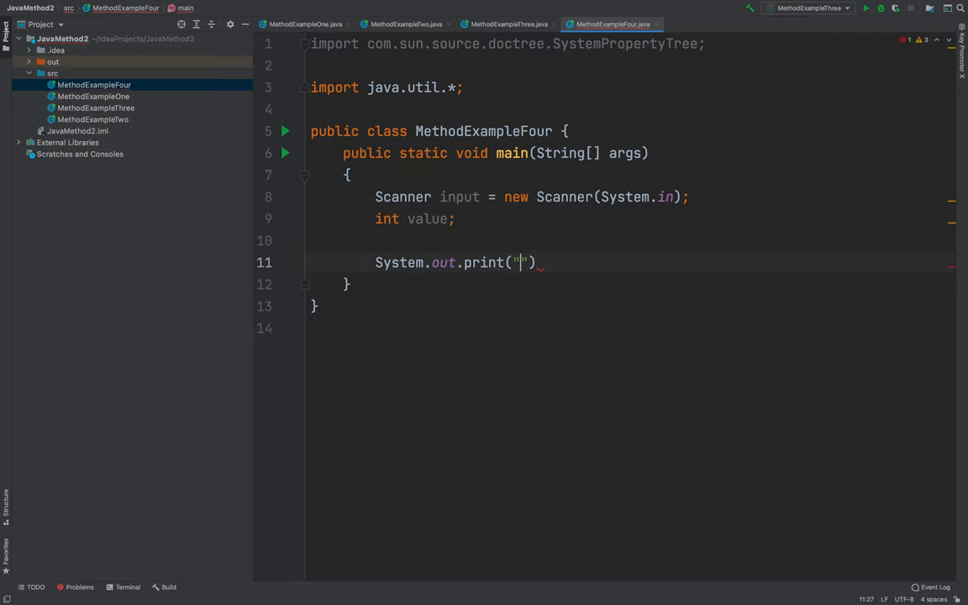
text(Enter a value ()
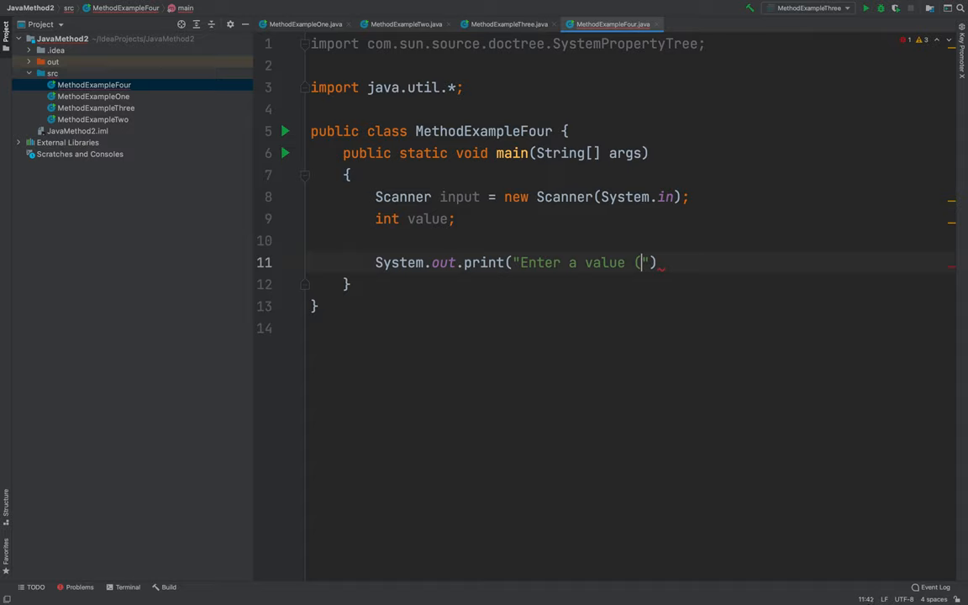
text(for sqaure)
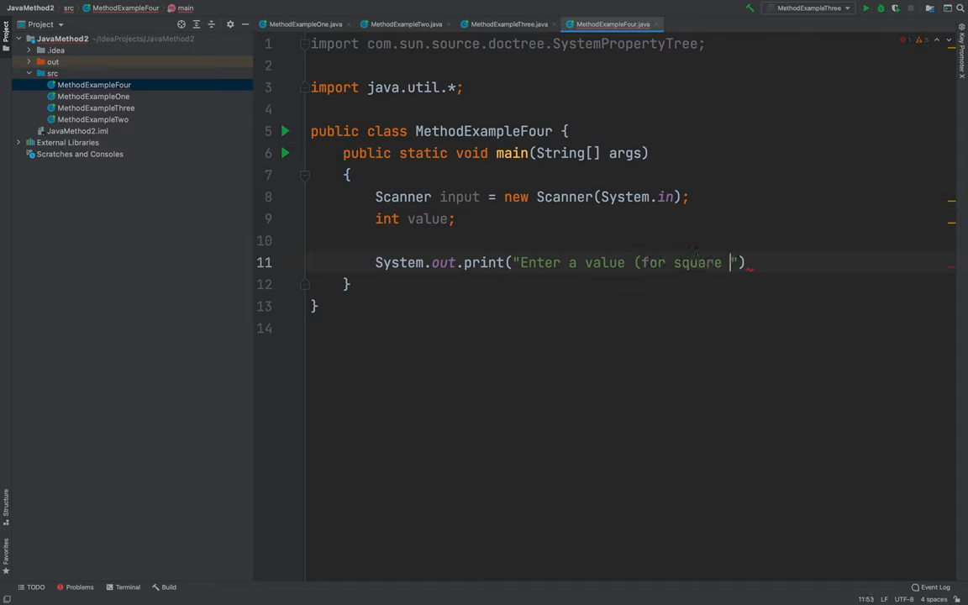
text(root):)
text(value = in)
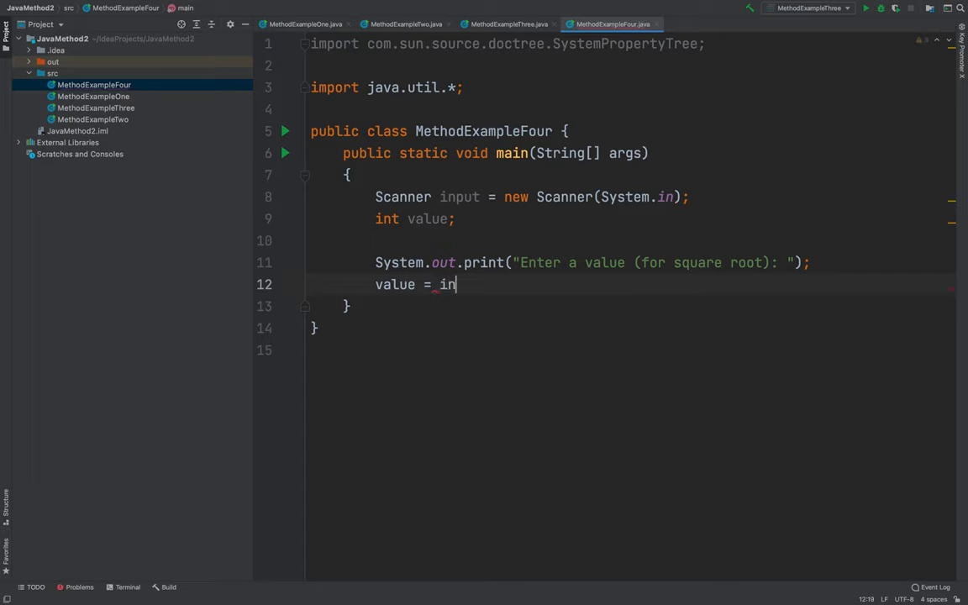
text(put.nexyI)
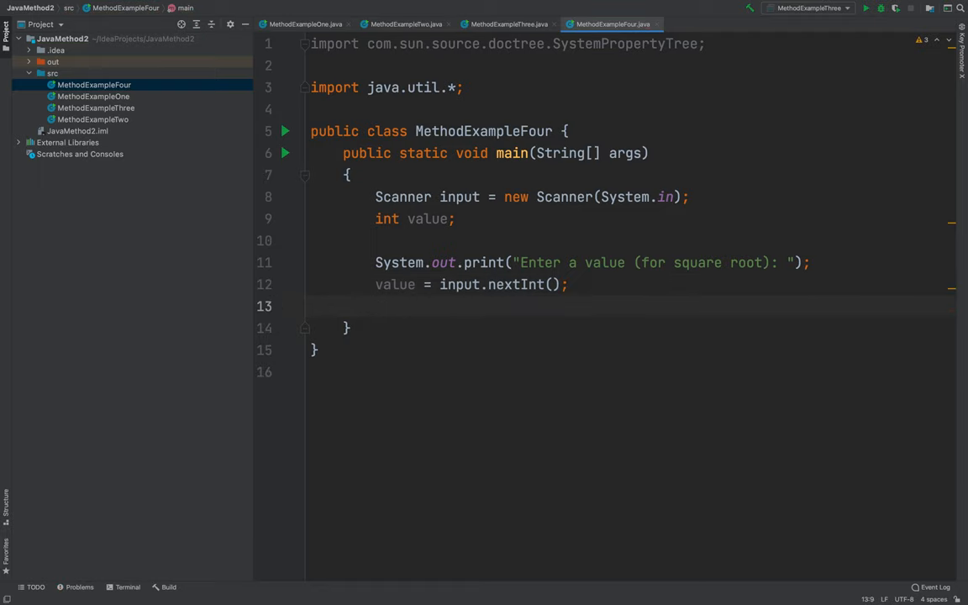
Write System.out.println("Square root of " + value + " is: " + Math.sqrt(value));.
text(Systemt)
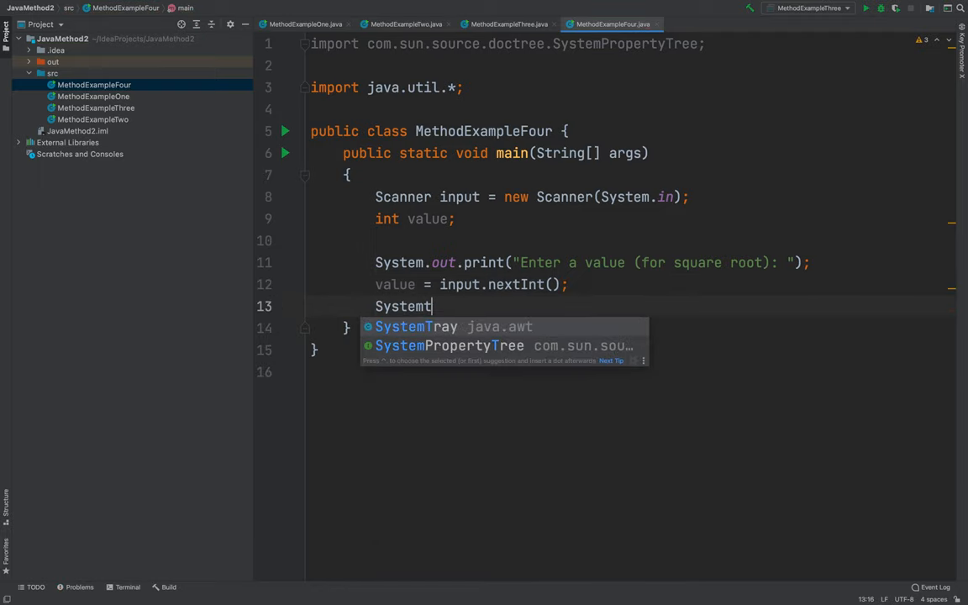
text(.)
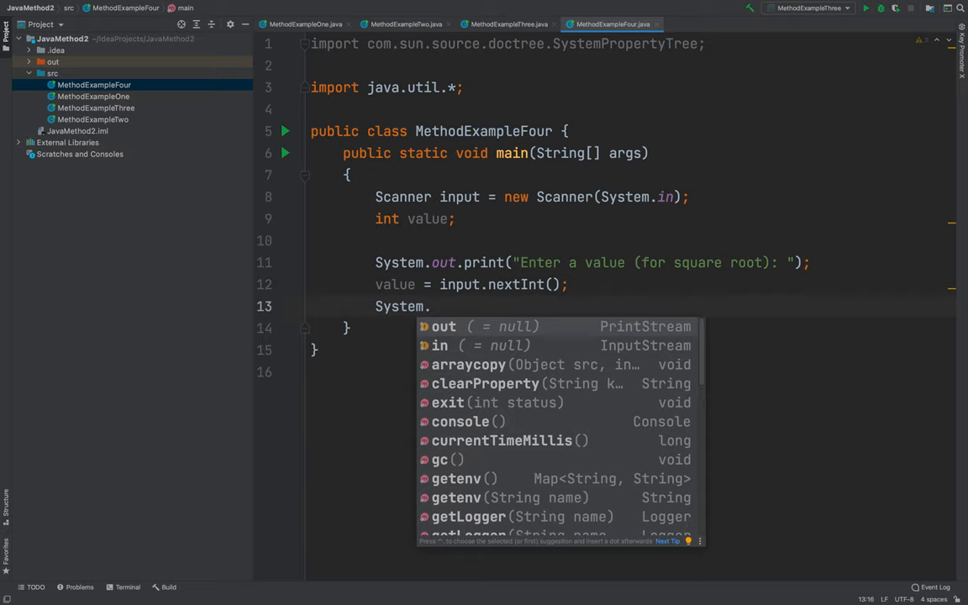
text(ou)
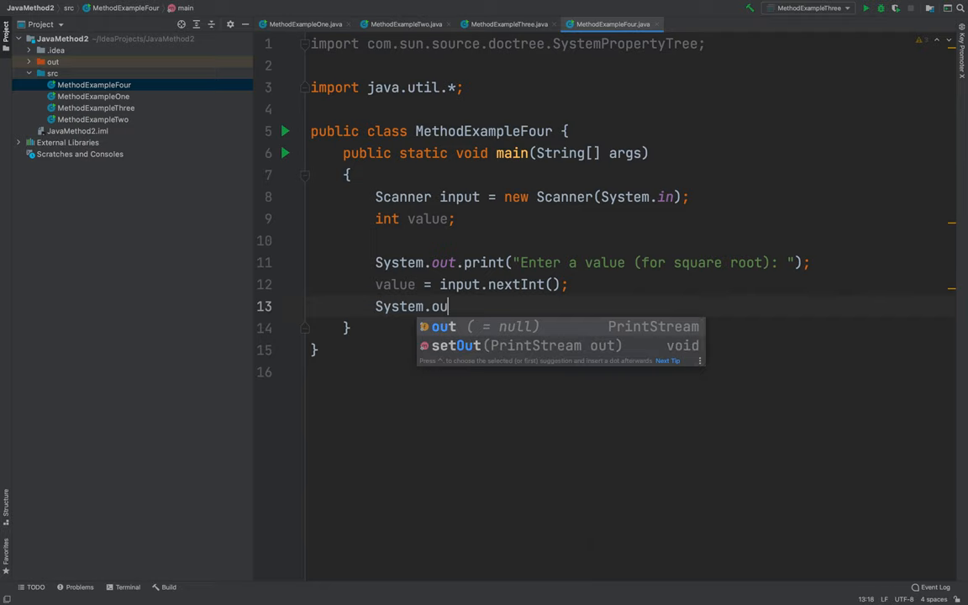
text(.println("Sqaur"))
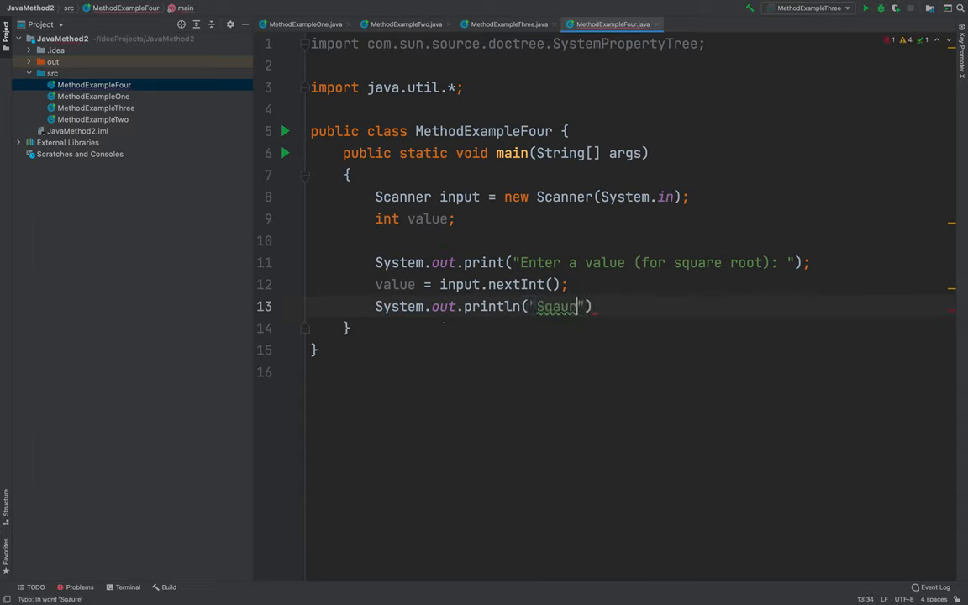
text(Square root of)
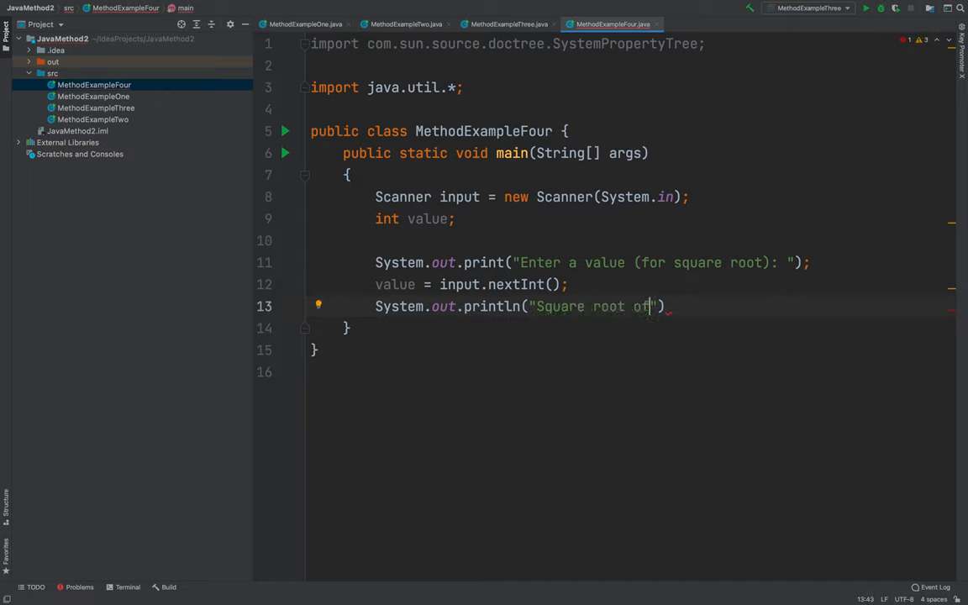
text(" ")
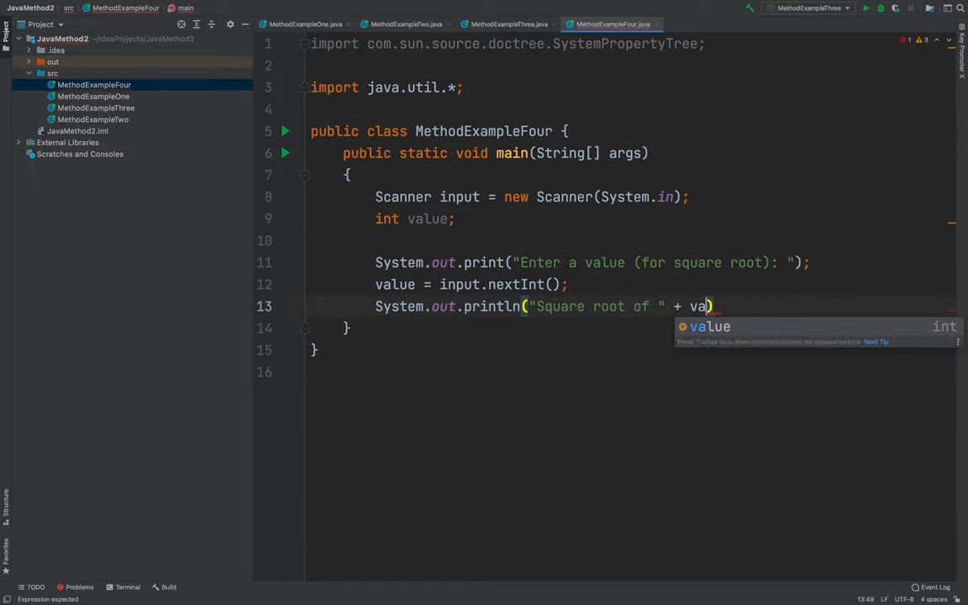
key(Tab)
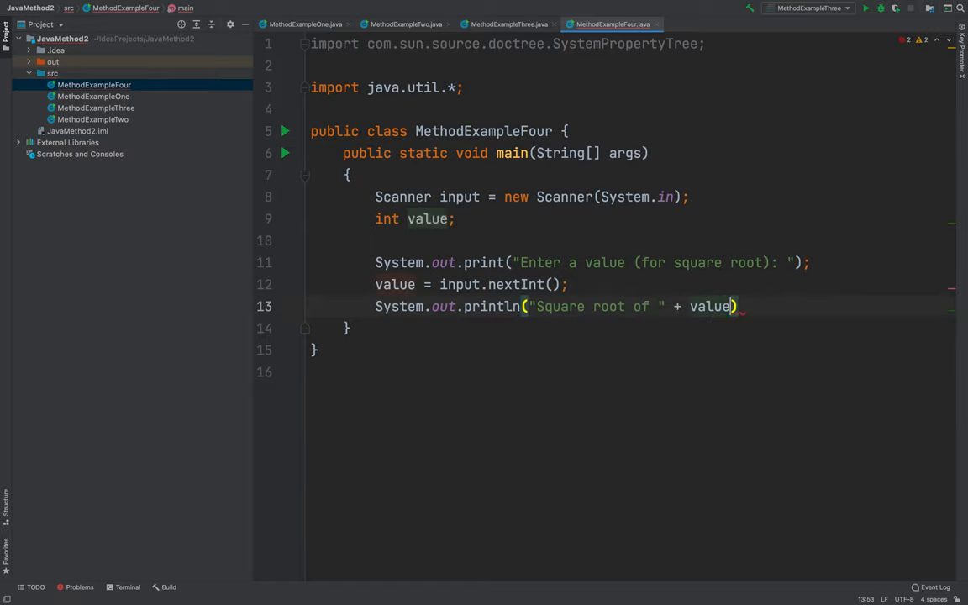
text(+)
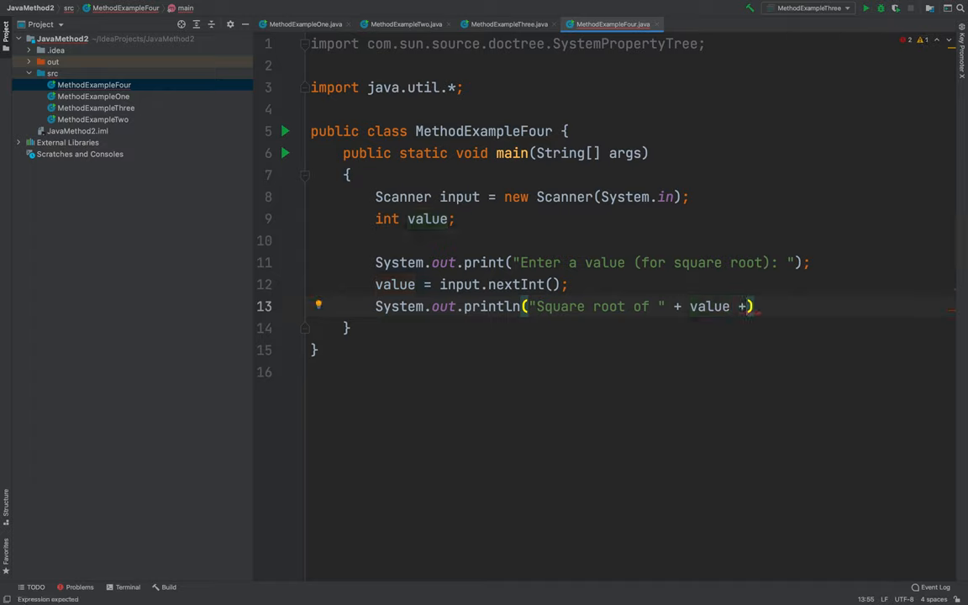
text(" is")
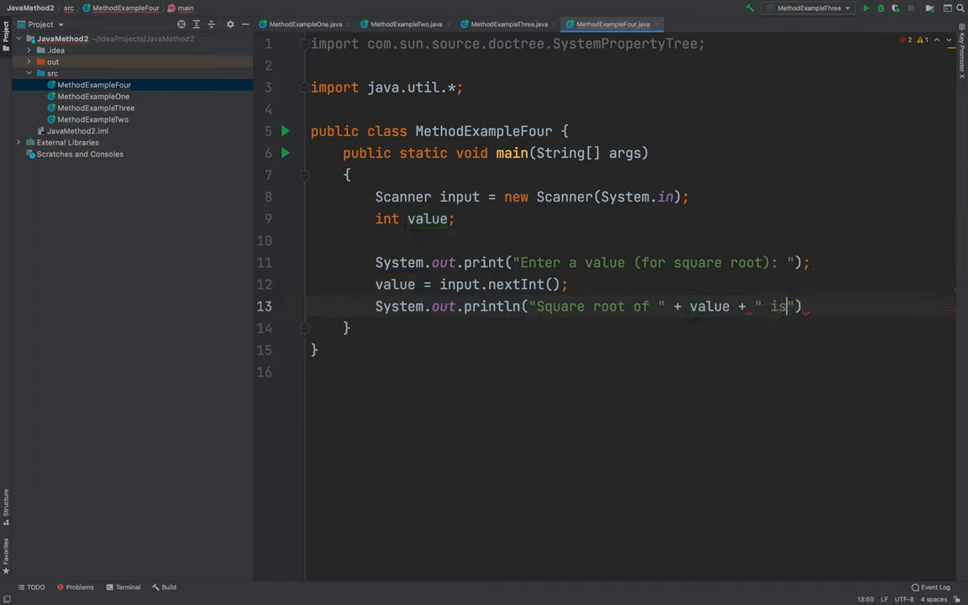
text(:)
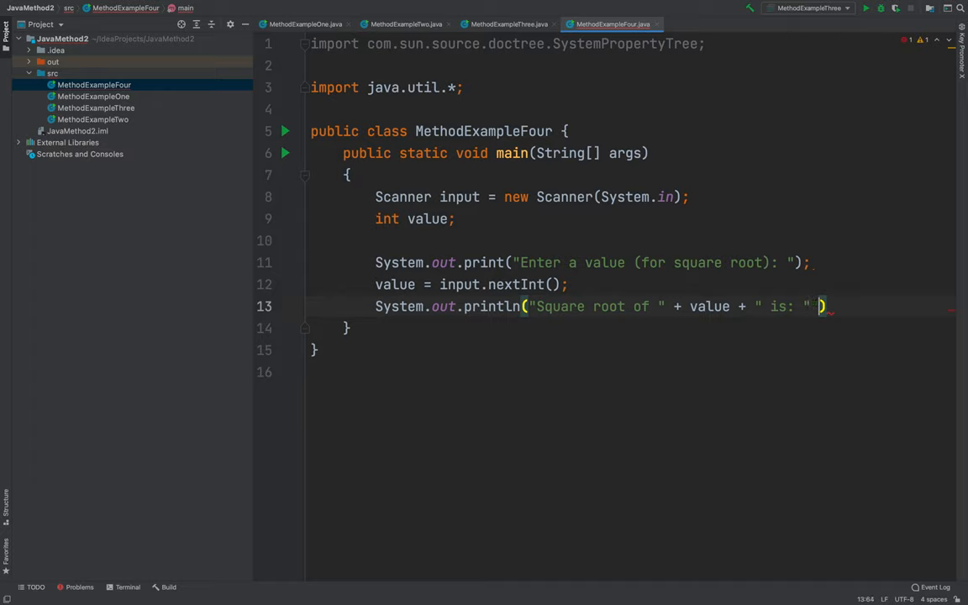
text(+math)
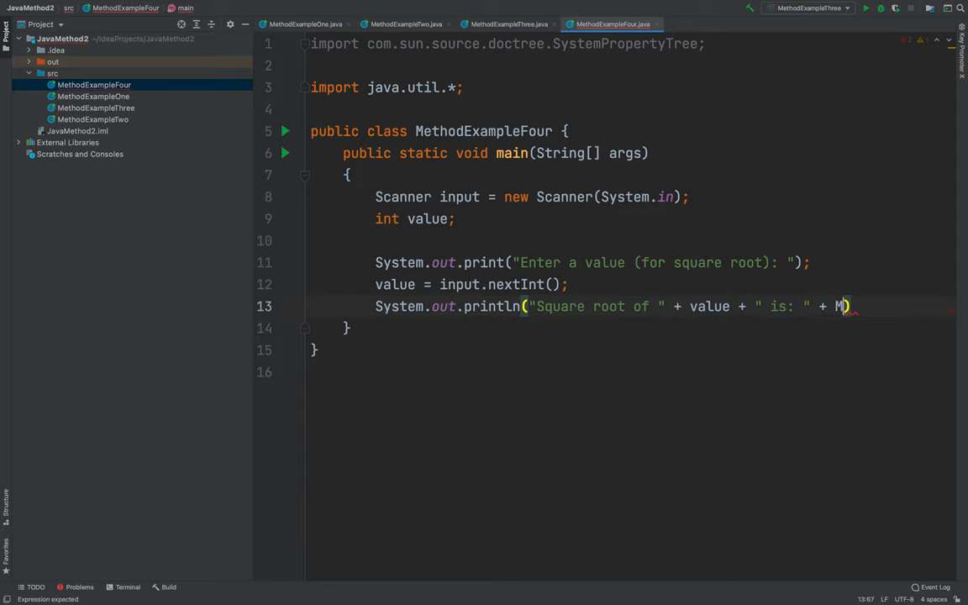
text(ath.)
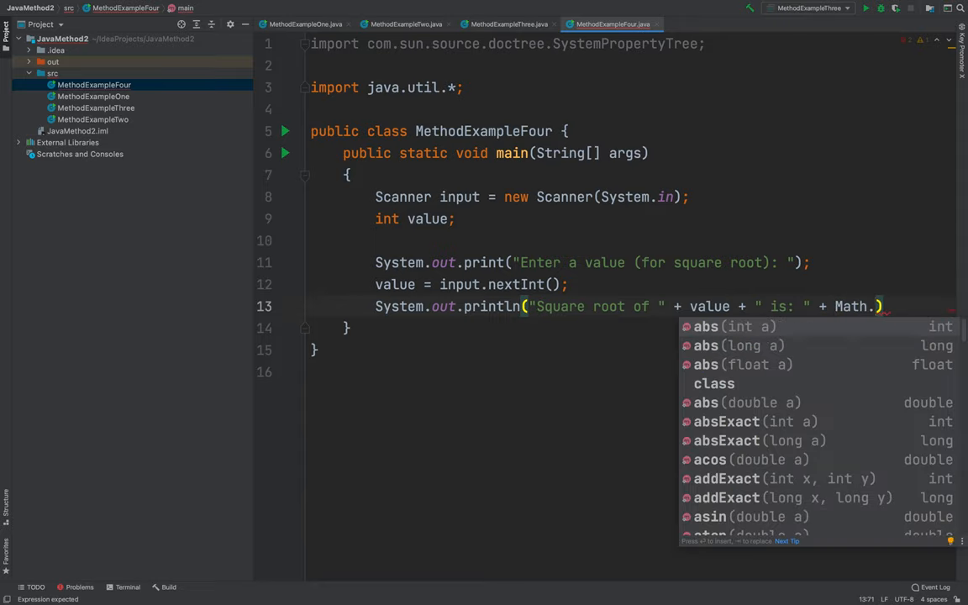
text(sqrt()
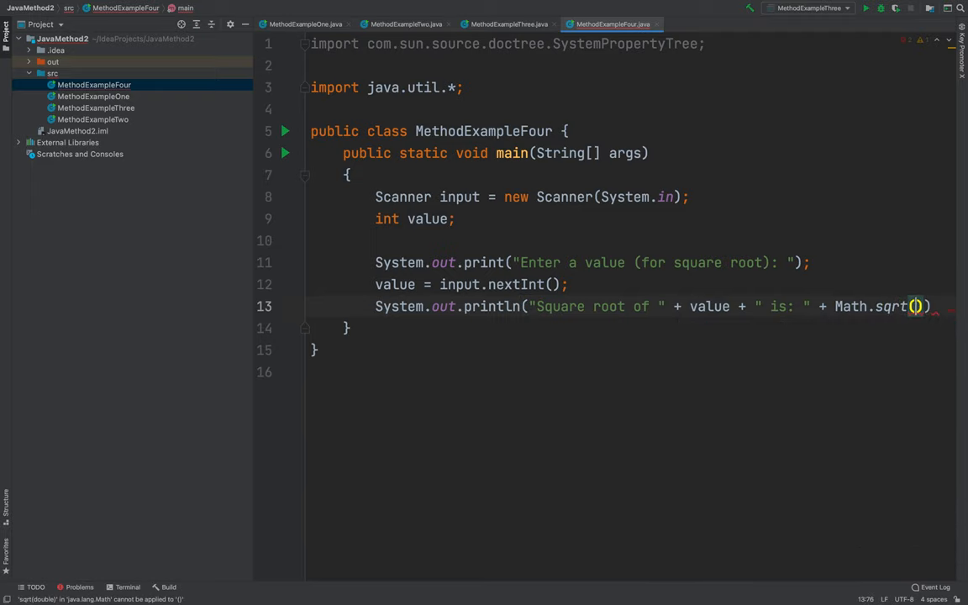
text(value)
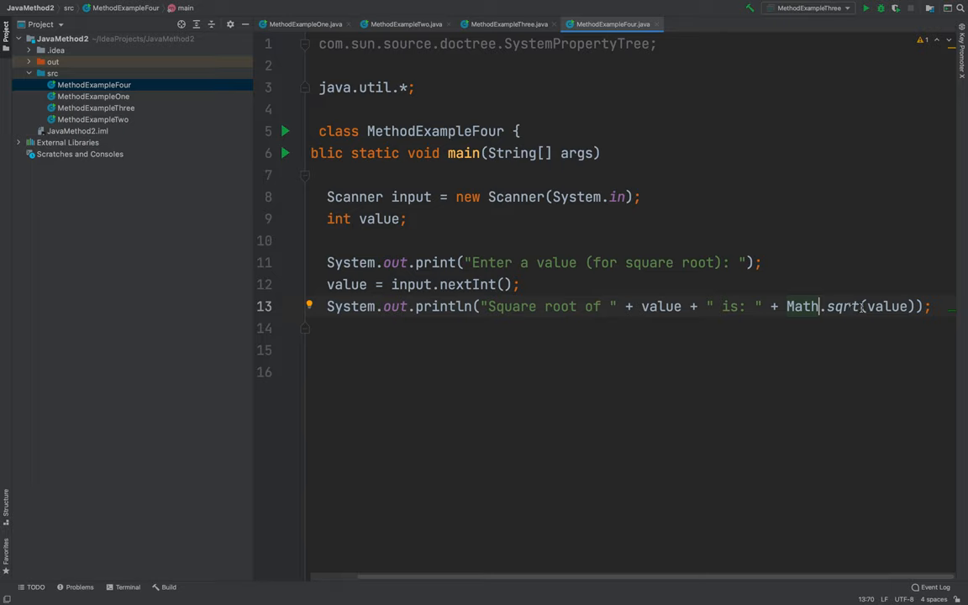
double_click(843, 307)
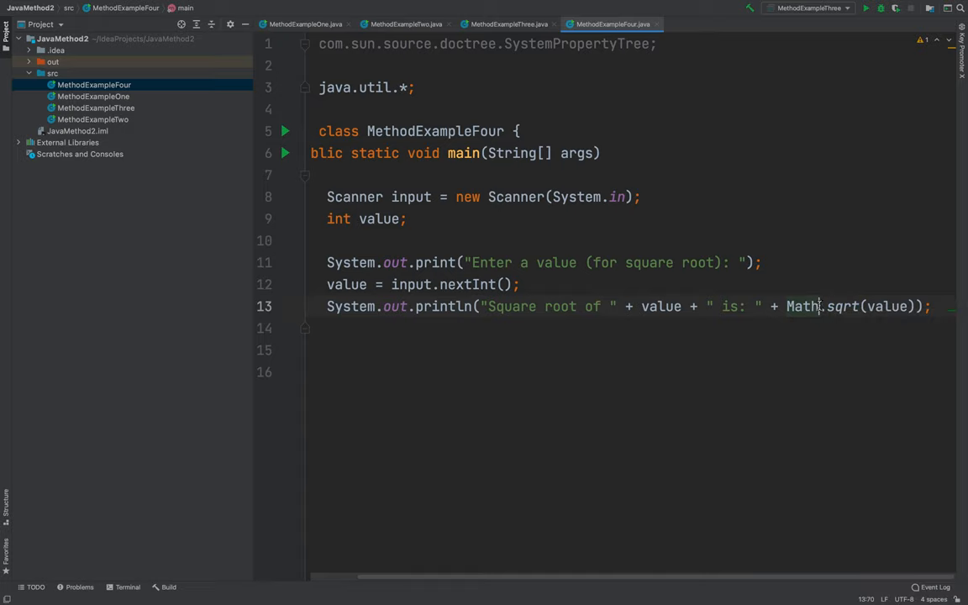
double_click(802, 306)
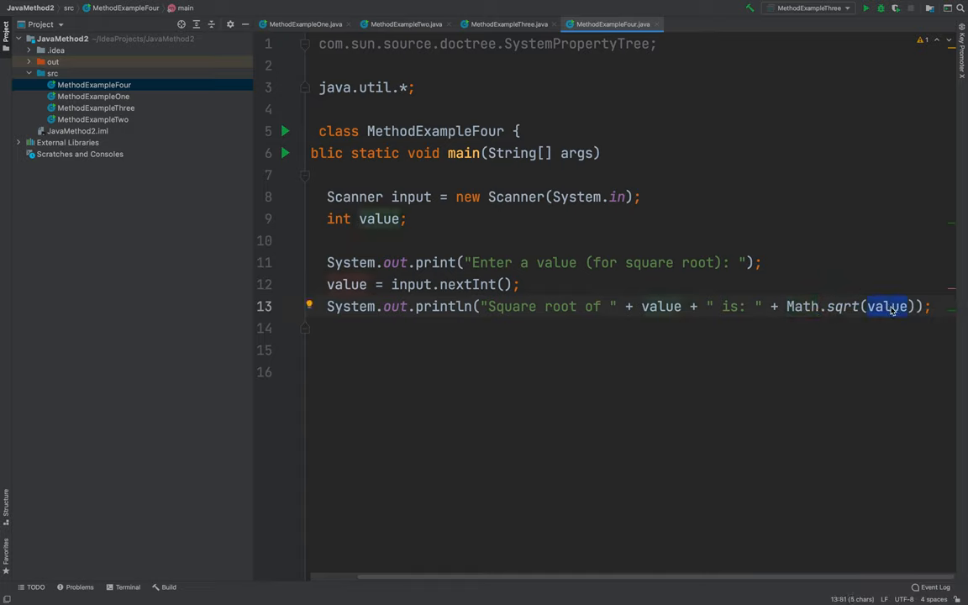
mouse_move(892, 307)
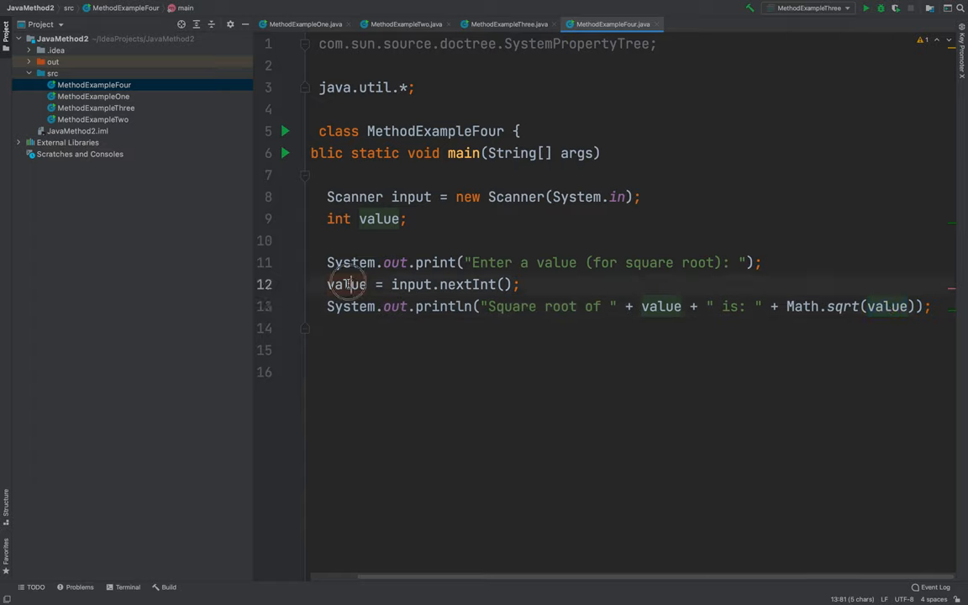
double_click(346, 284)
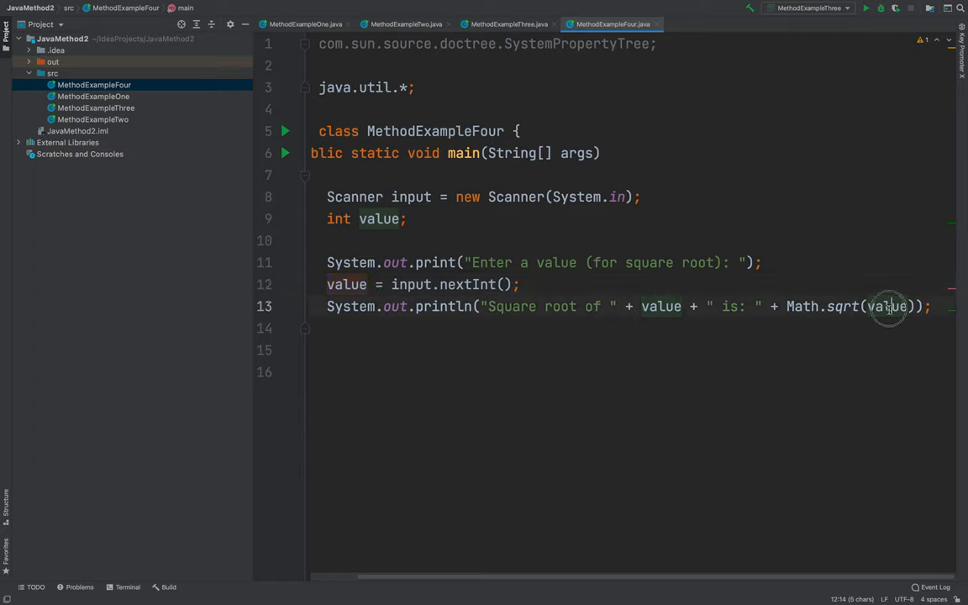
double_click(887, 306)
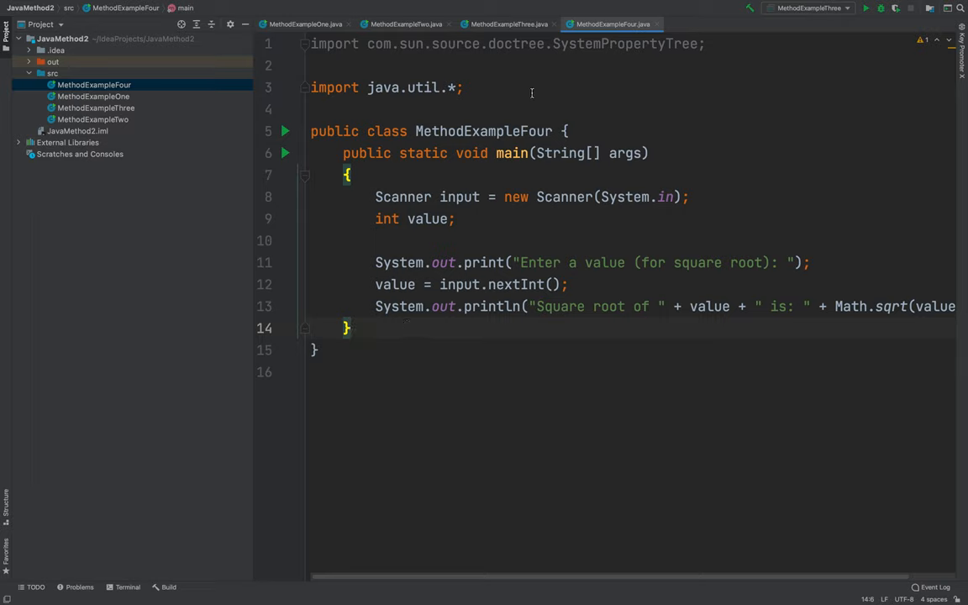
Run MethodExampleFour with input 3, printing "Square root of 3 is: 1.7320508075688772".
right_click(639, 23)
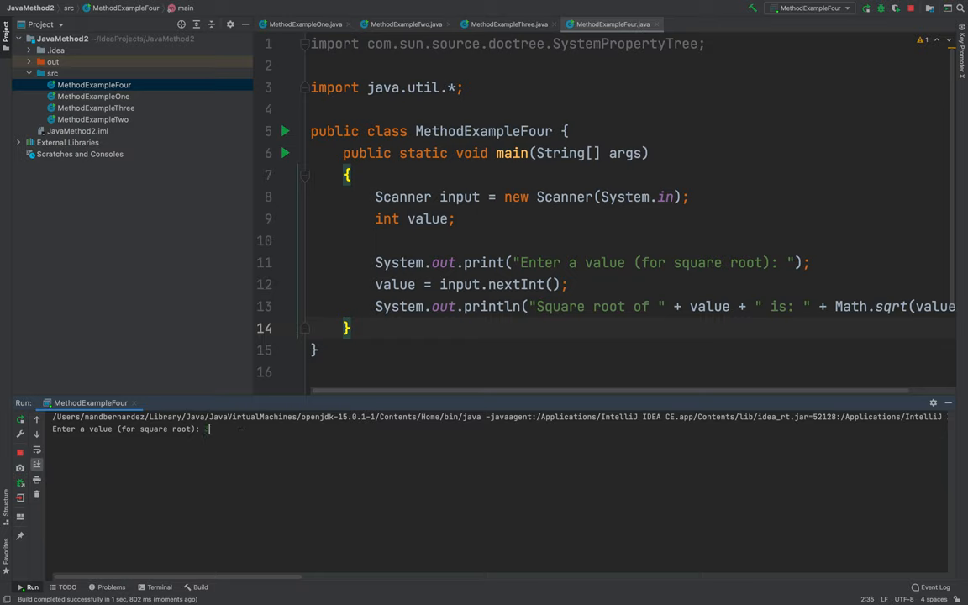
text(3)
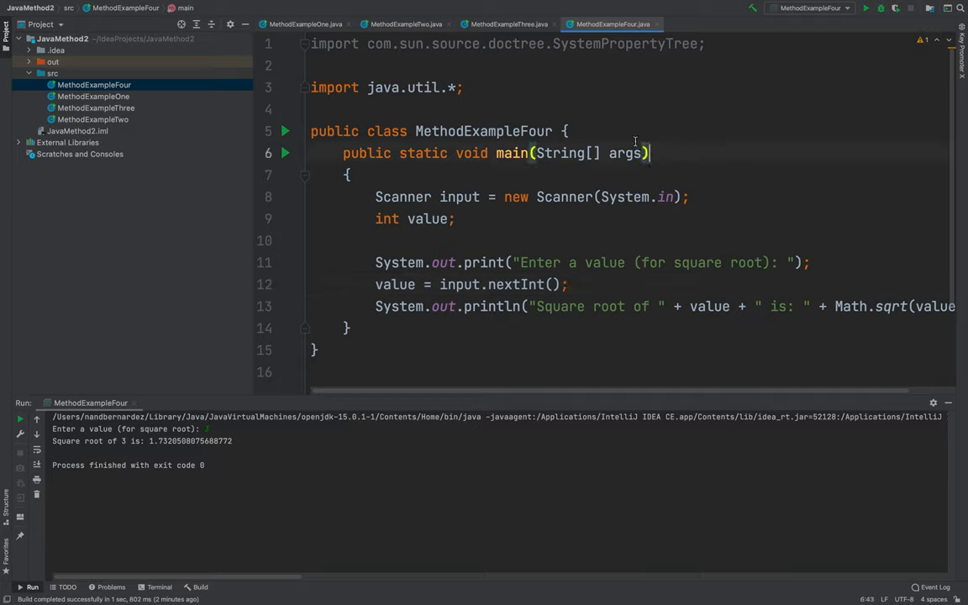
Add a regular Java class named MethodExampleFive to the src folder.
right_click(51, 74)
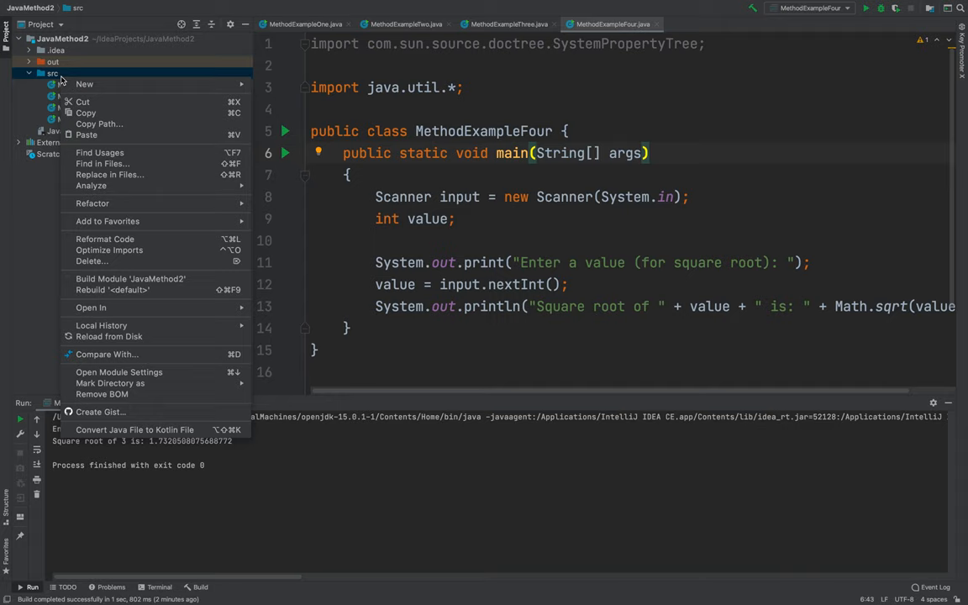
click(87, 83)
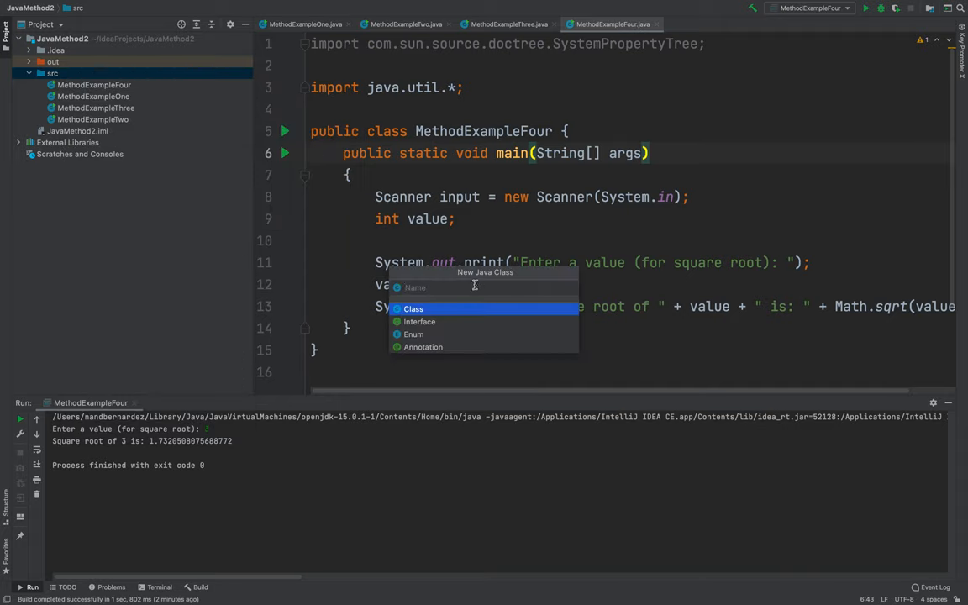
text(MethodExample)
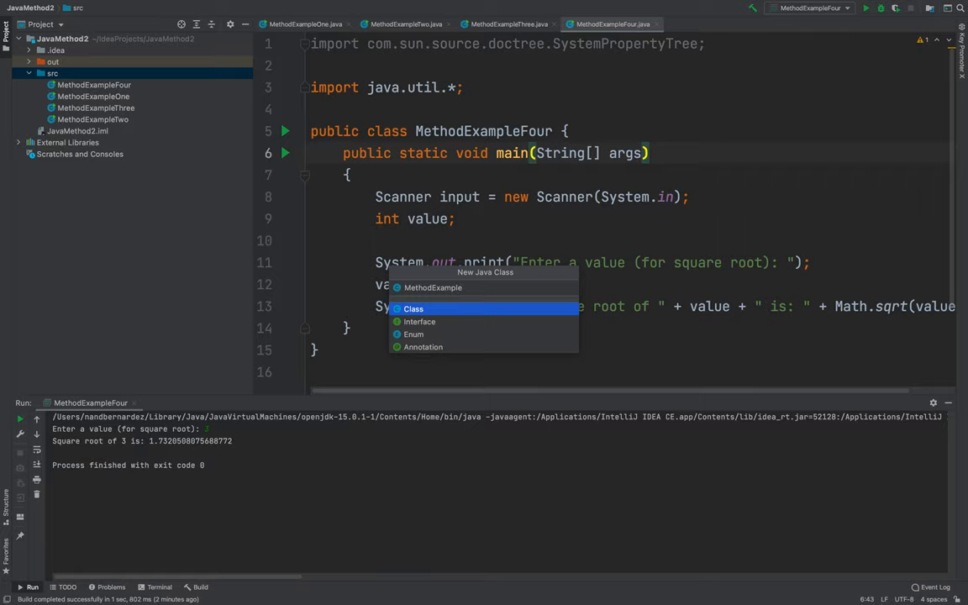
click(414, 308)
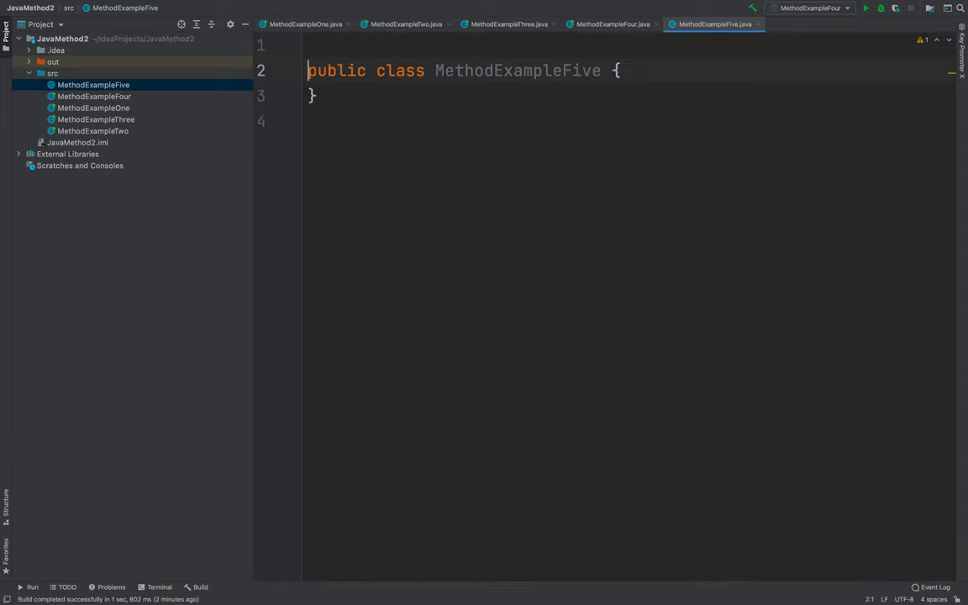
Add import java.util.* and an empty public static void main(String[] args).
text(import java.uti)
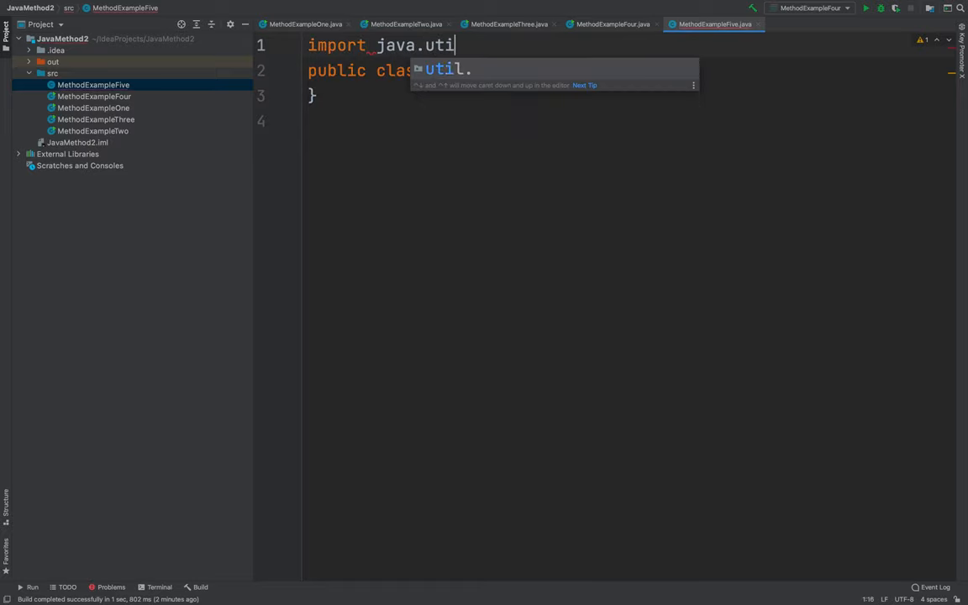
text(.*;)
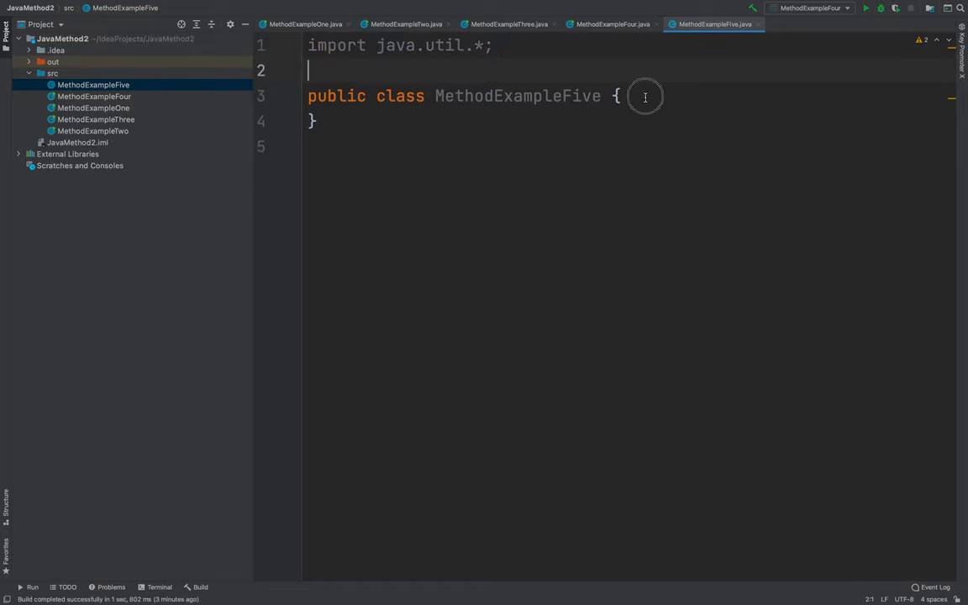
text(public)
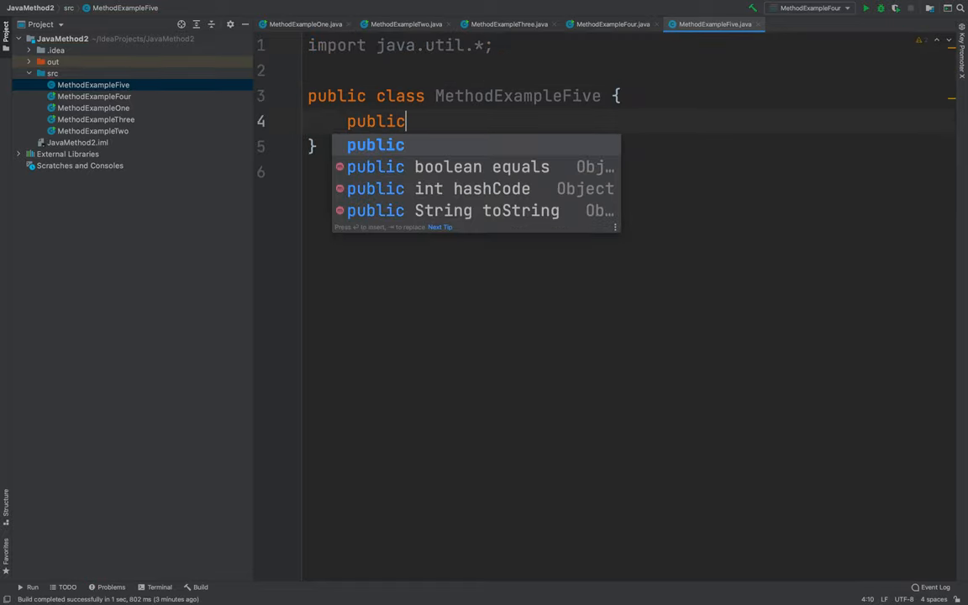
text(static voide)
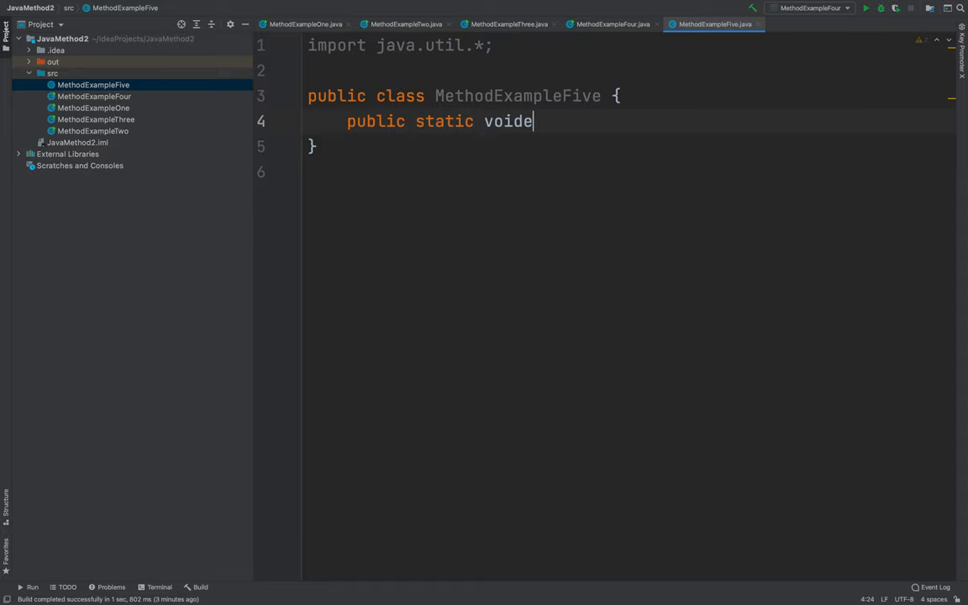
text(main (String)
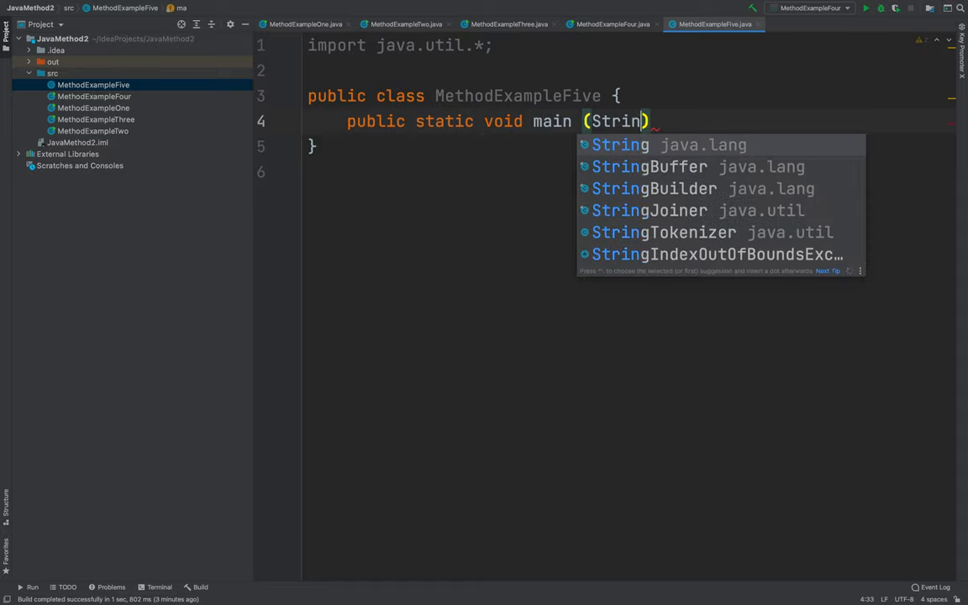
text([] args)
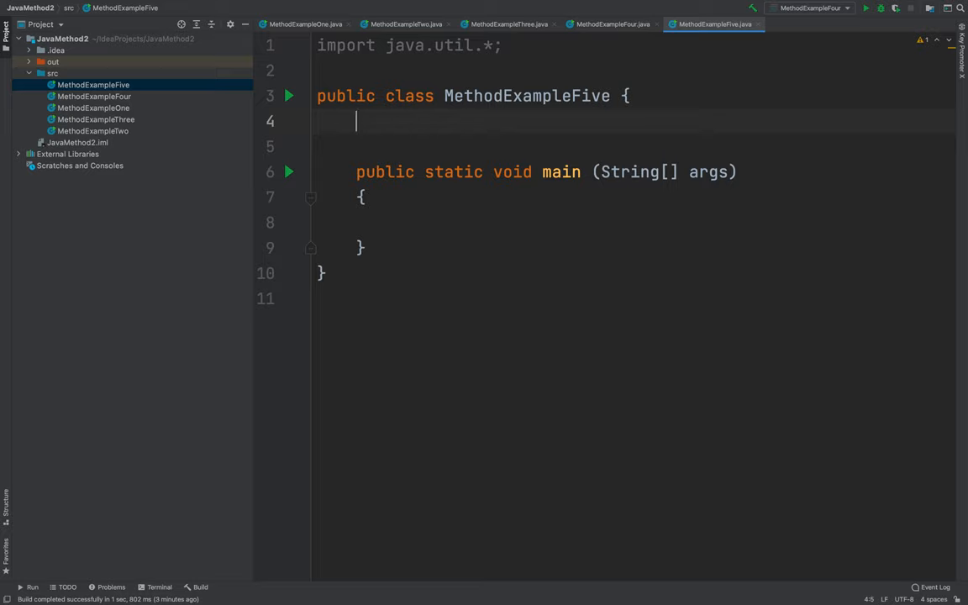
Write public static int getSquare(int x) returning x*x above main.
text(public static int)
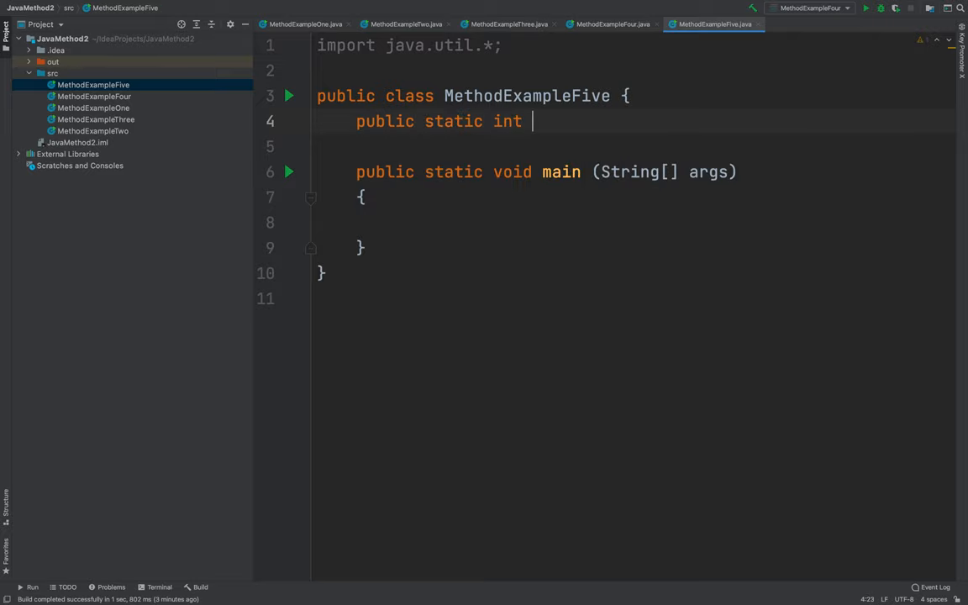
text(getSqyare(int)
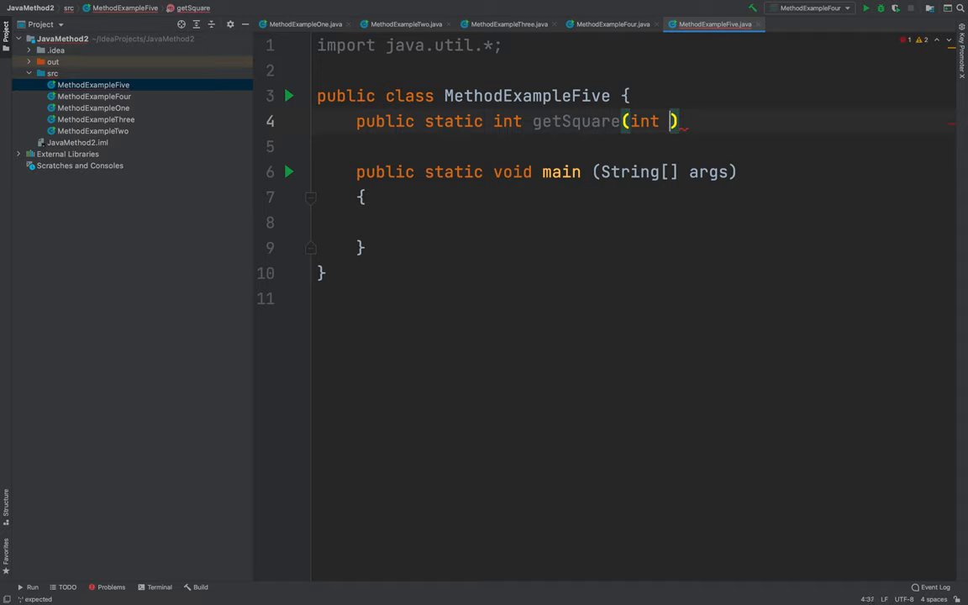
text(x)[])
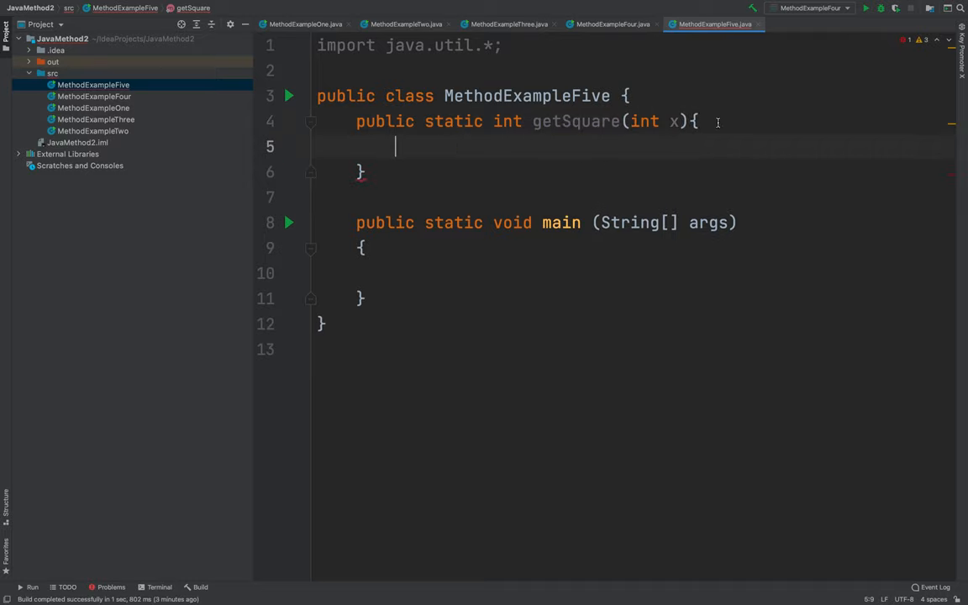
key(Enter)
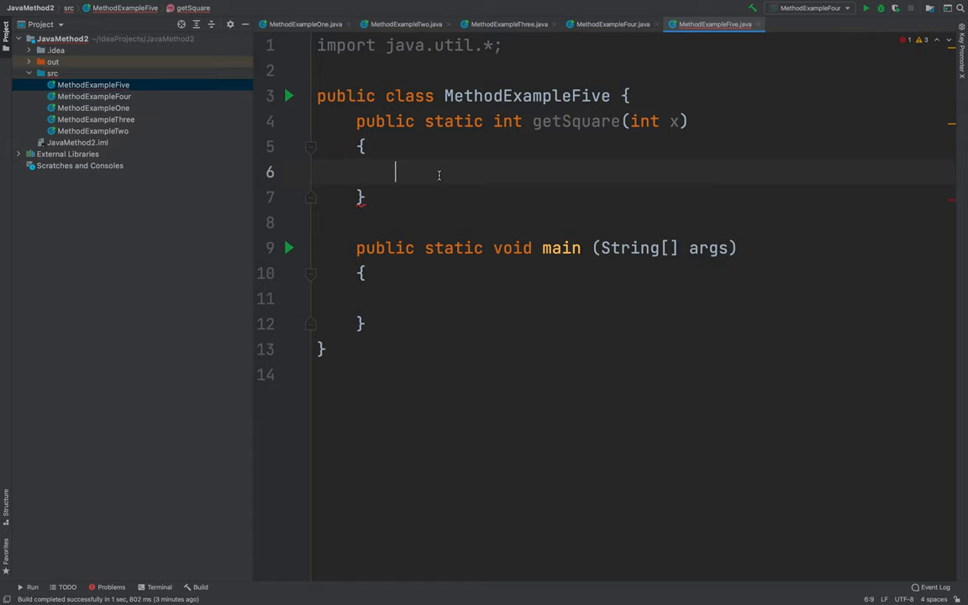
text(return)
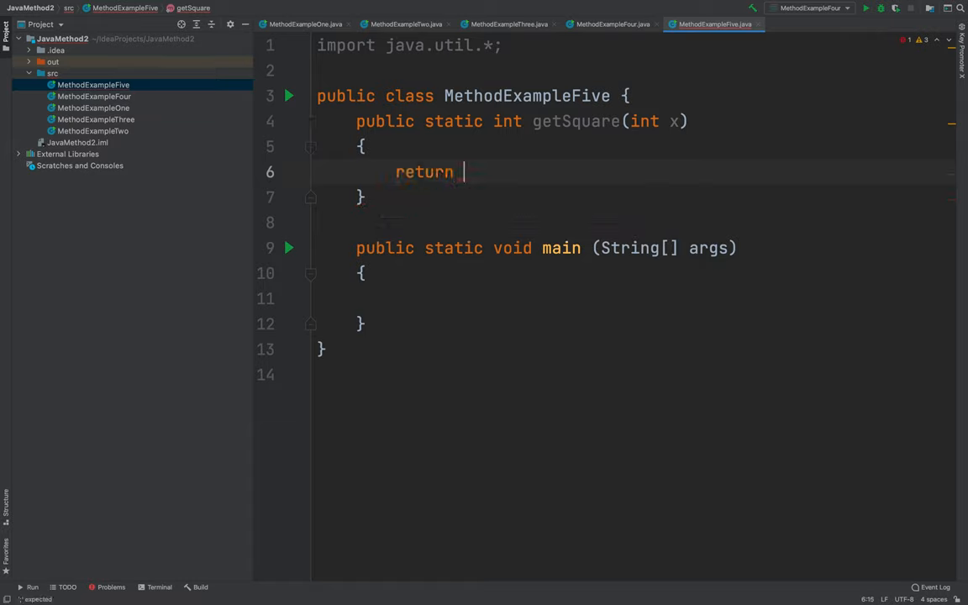
text(x)
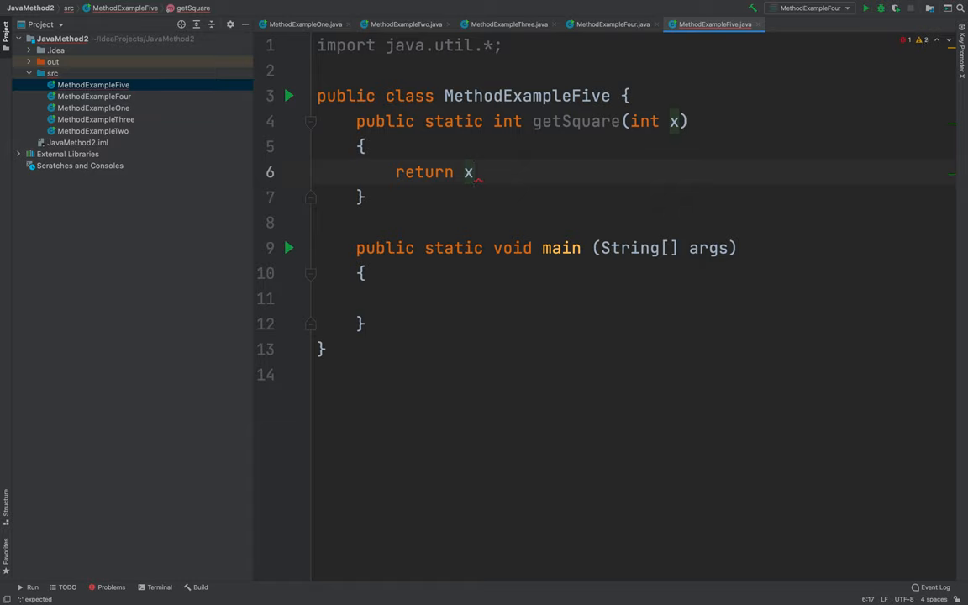
text(*x;)
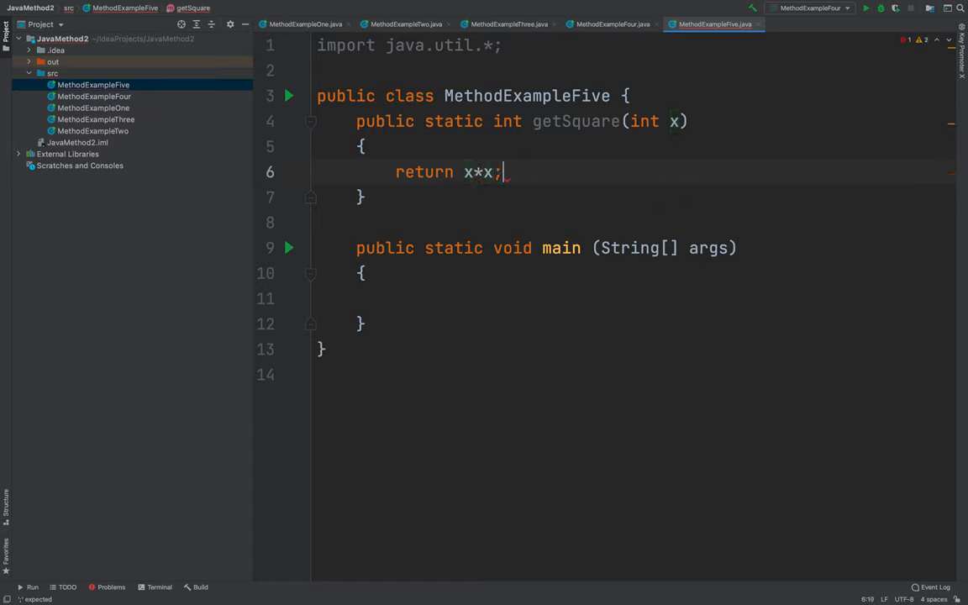
key(Backspace)
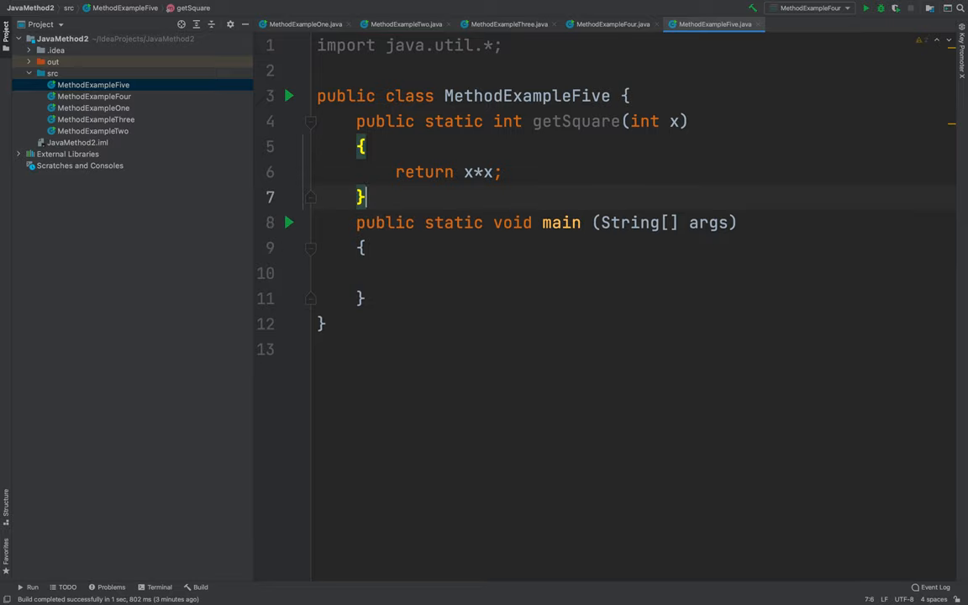
click(411, 270)
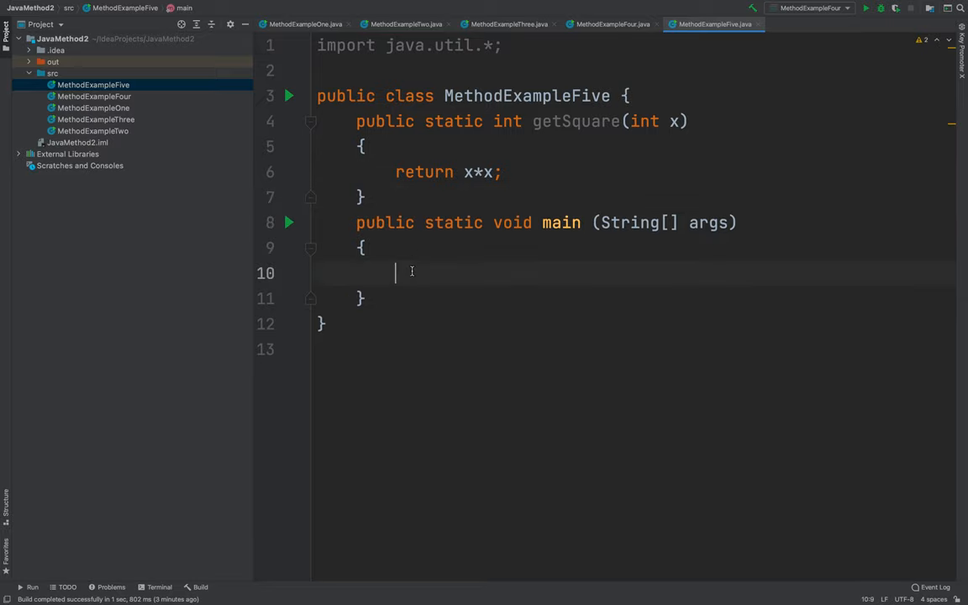
Declare Scanner input, MethodExampleFive obj5 = new MethodExampleFive(), and int num, result = 0.
text(Scanner new)
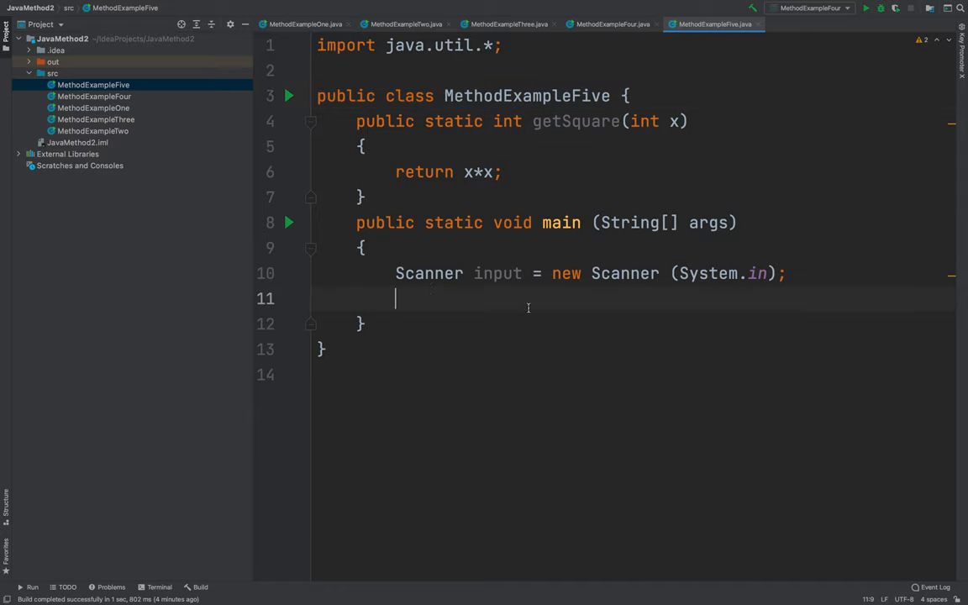
text(MethodExampleFive obj)
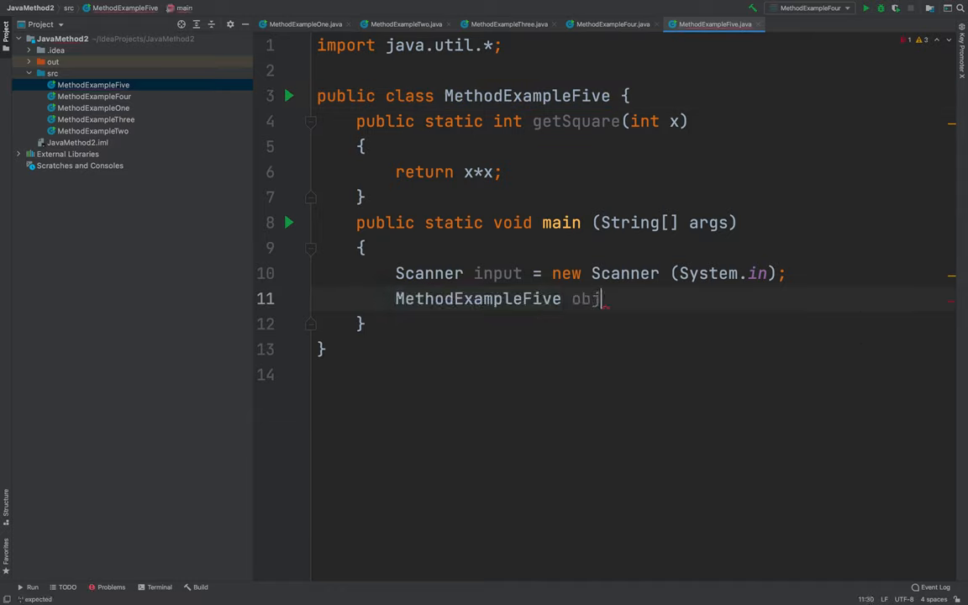
text(5 =)
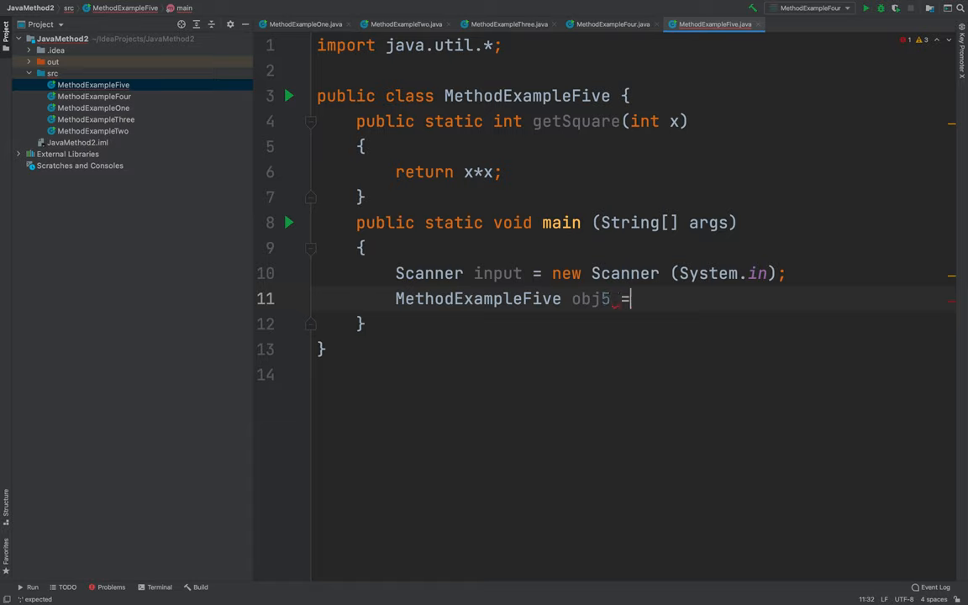
text(new MethodExampleFive();)
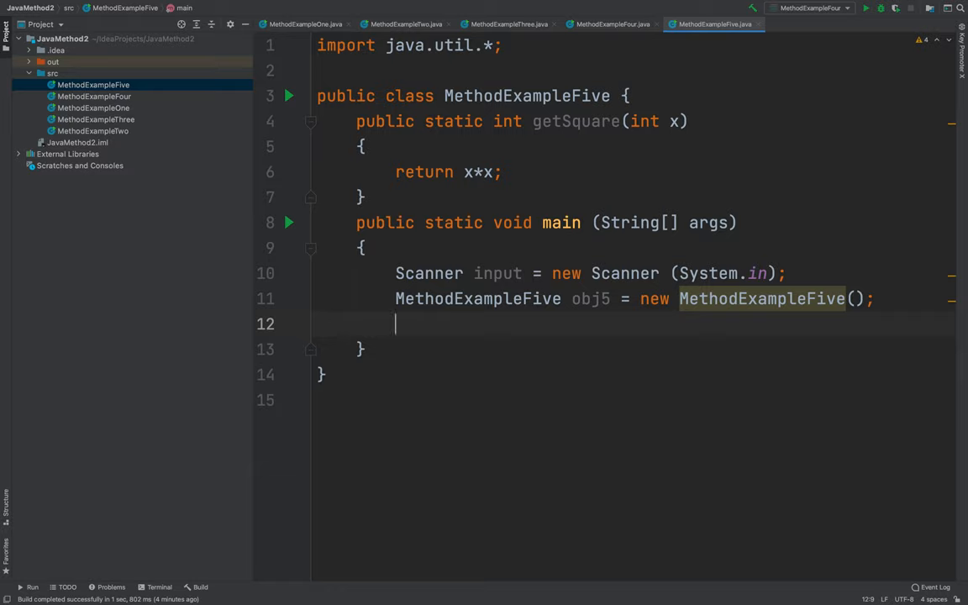
text(int)
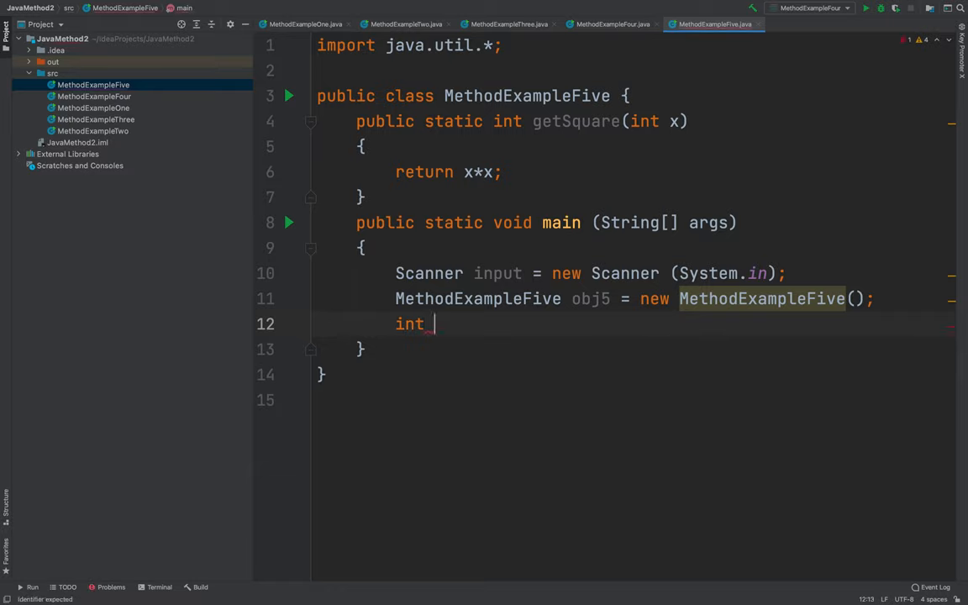
text(num,)
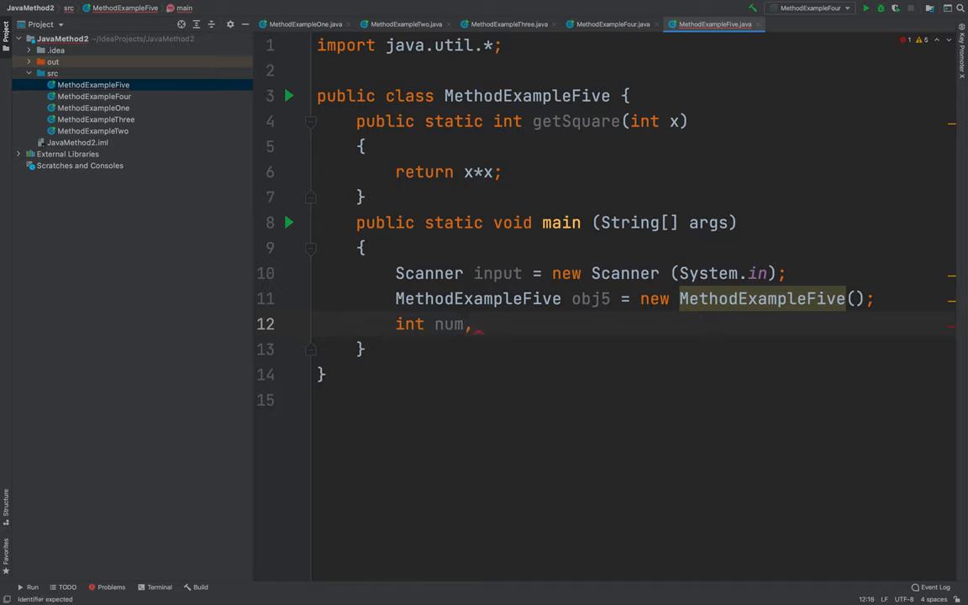
text(result)
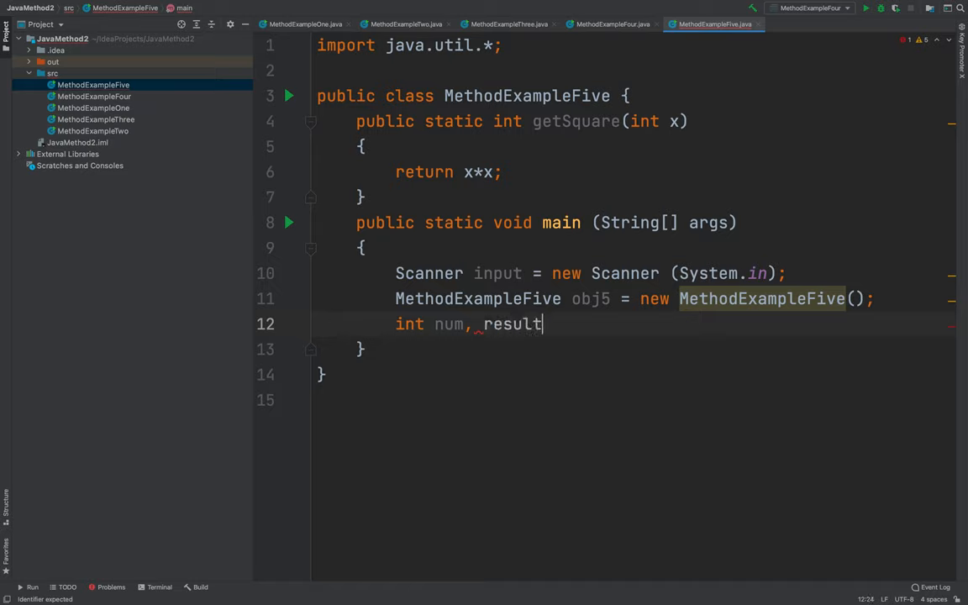
text(;)
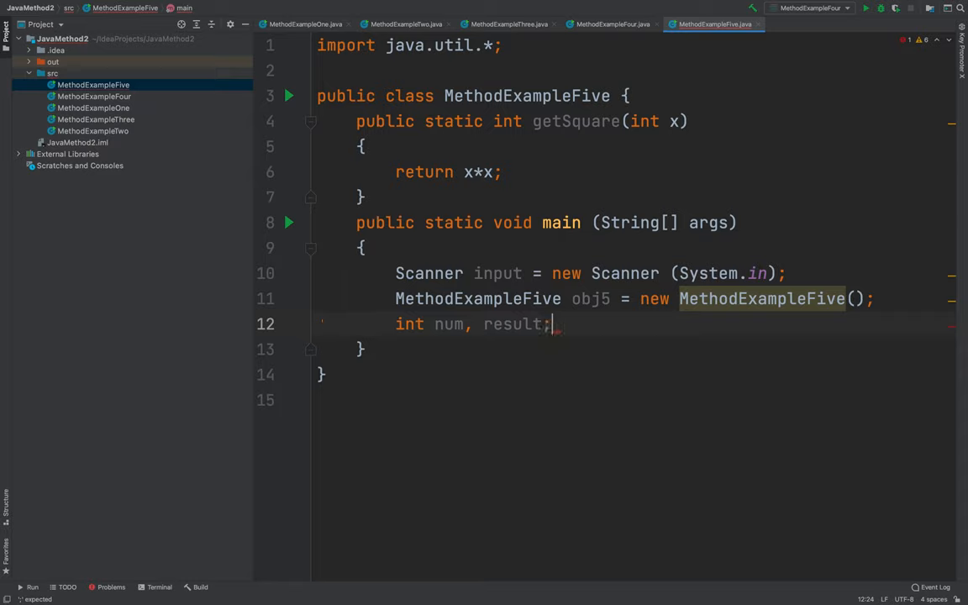
key(BackSpace)
text( = 0)
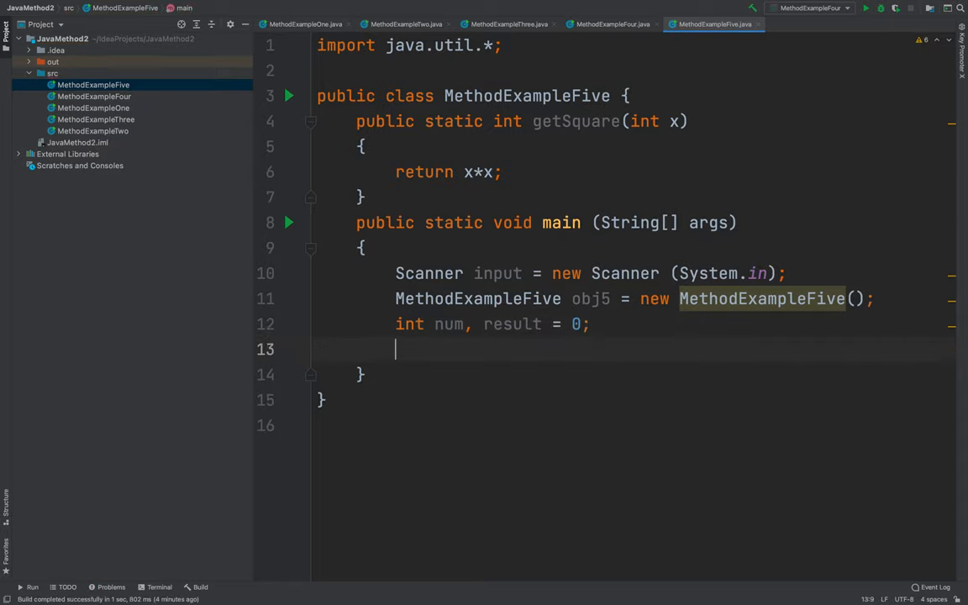
Print the prompt "Enter a value: ", read num with input.nextInt(), and add a blank line.
text(System)
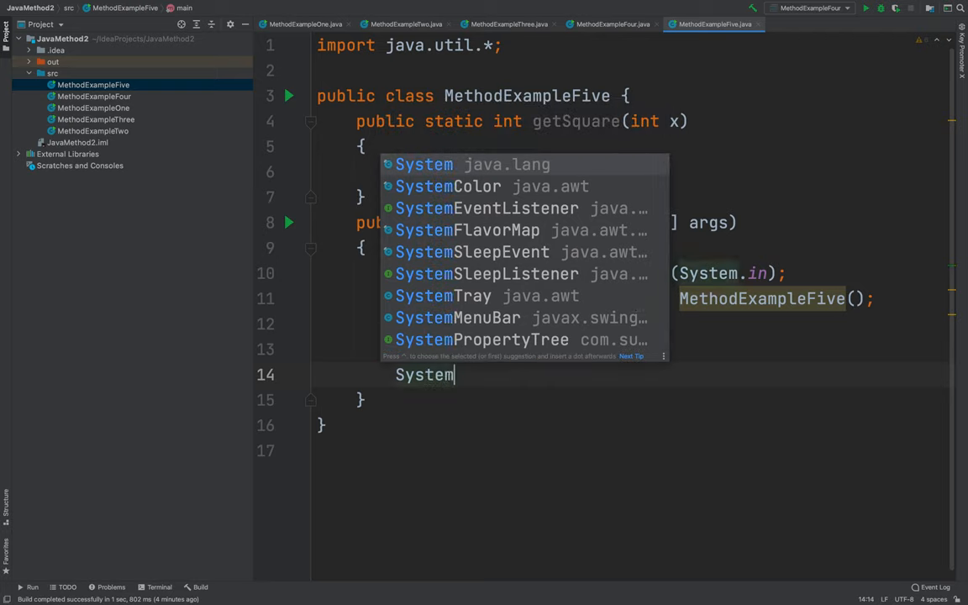
text(.out.print(")
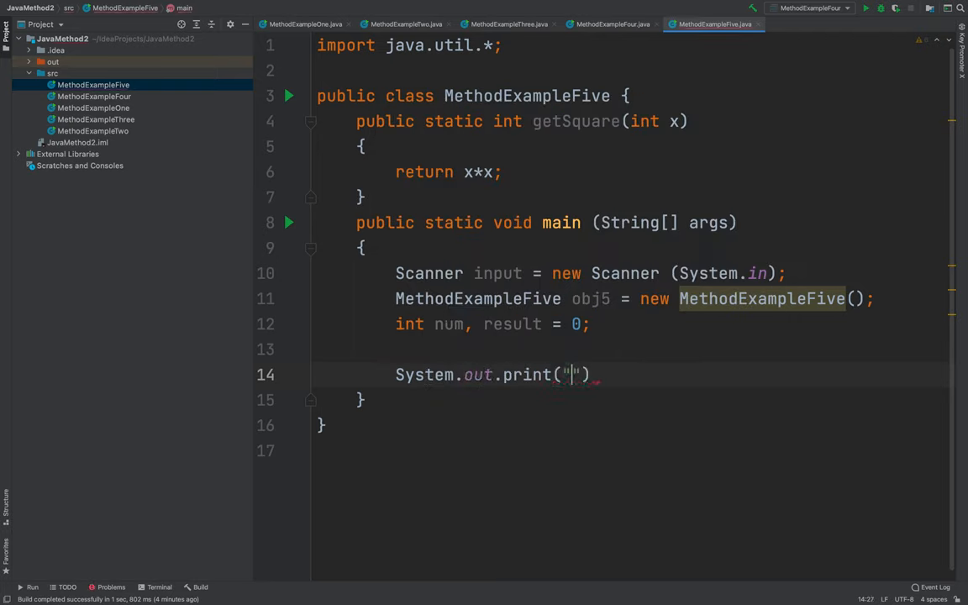
text(Enter a value:)
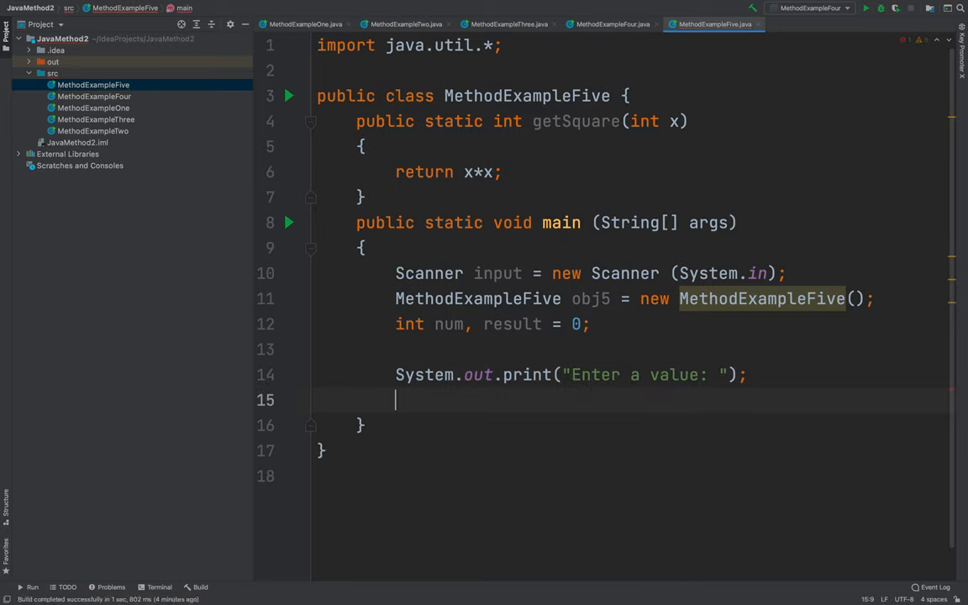
text(num =)
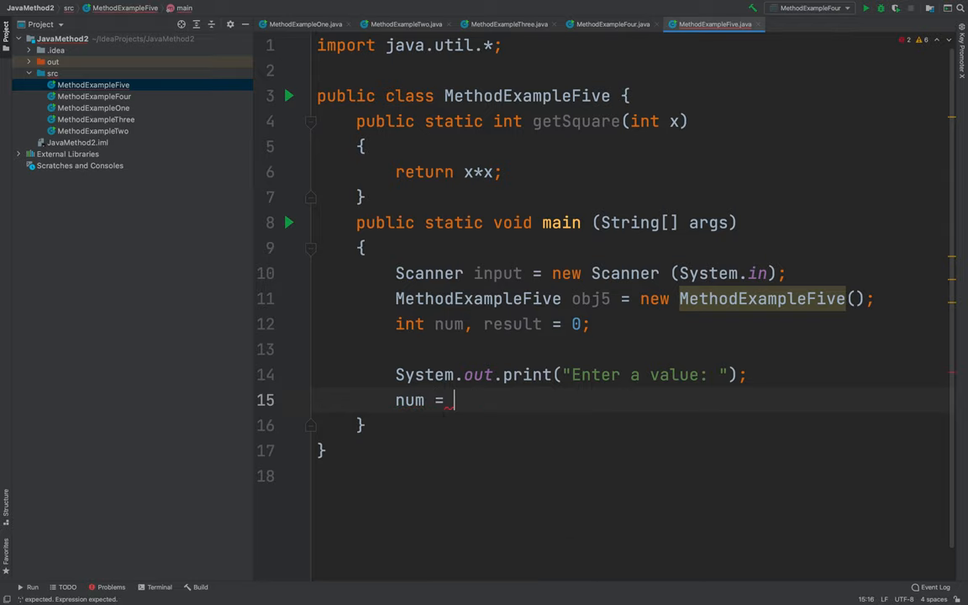
text(input.nextInt)
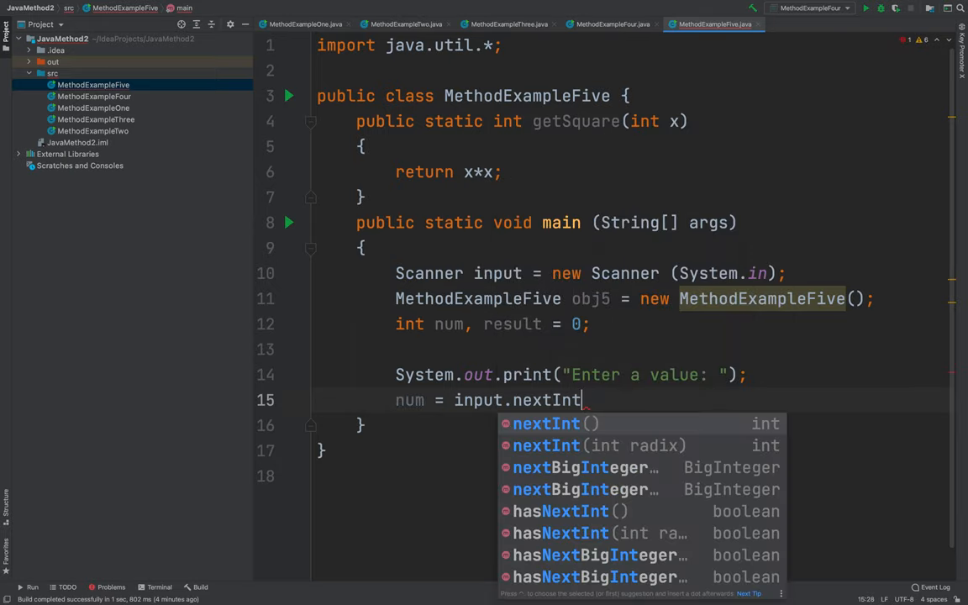
key(Enter)
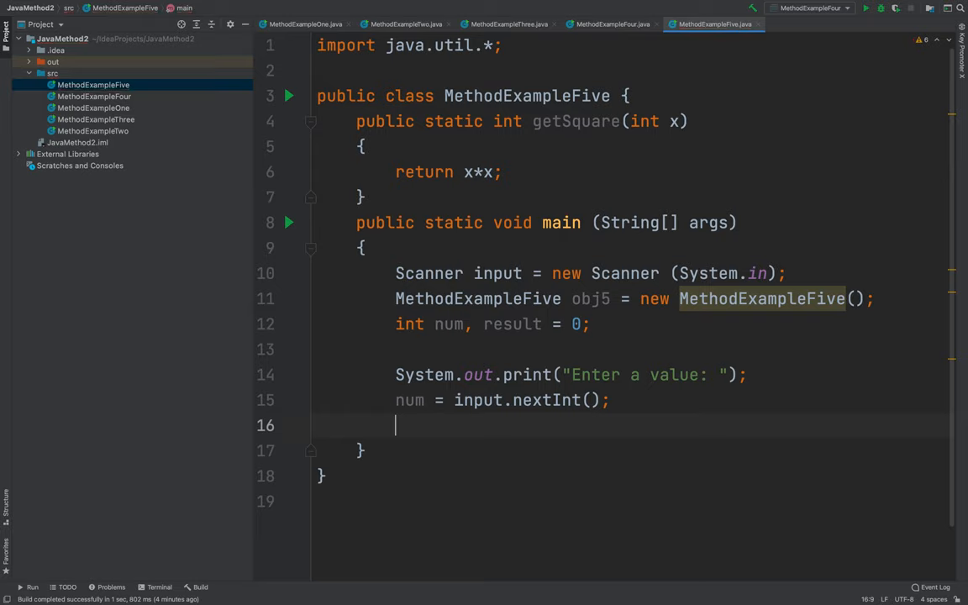
Write the loop header for(int i=1; i<=num; i++) with an empty braced body.
text(for)
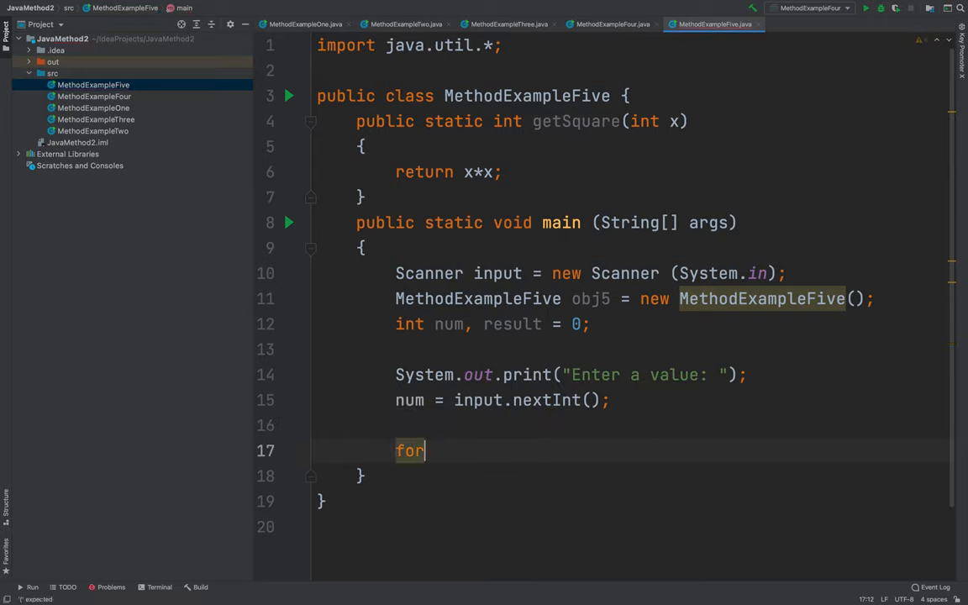
text(()
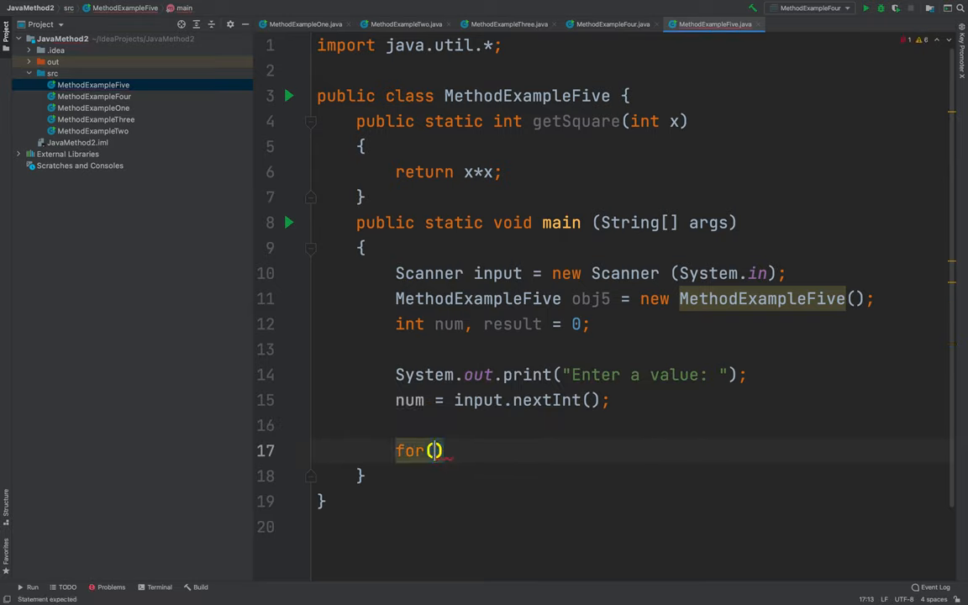
text(int)
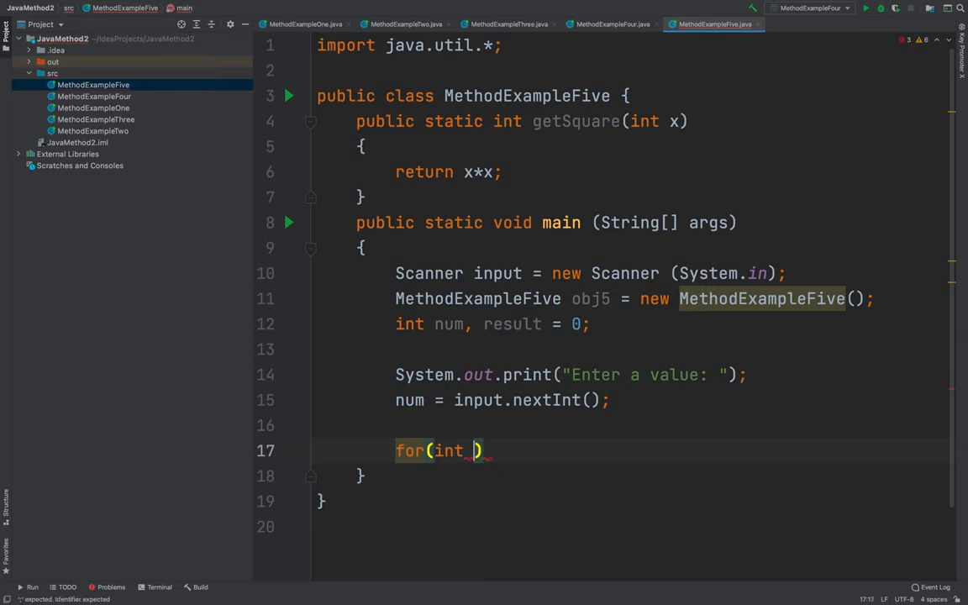
text(i=)
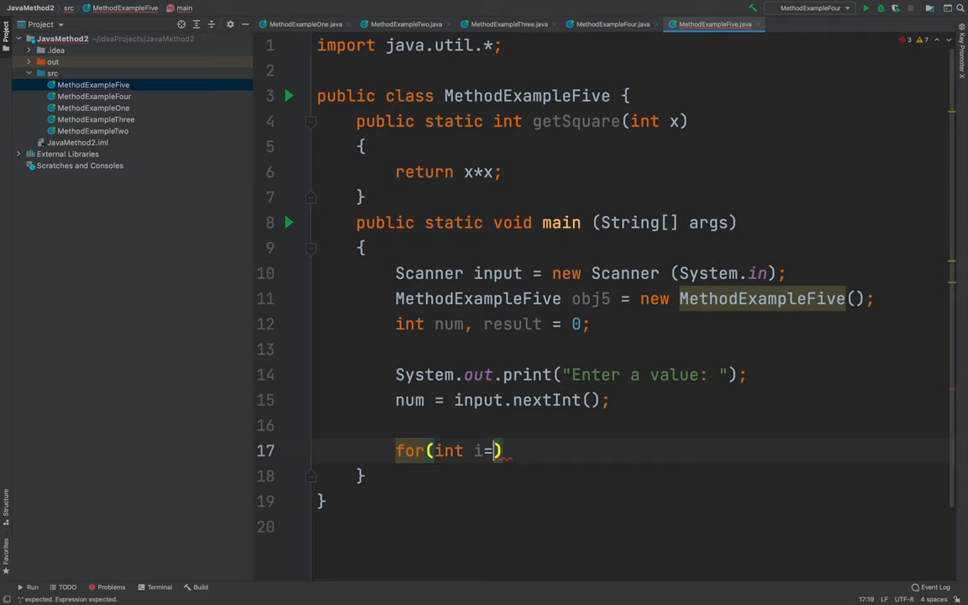
text(1; i)
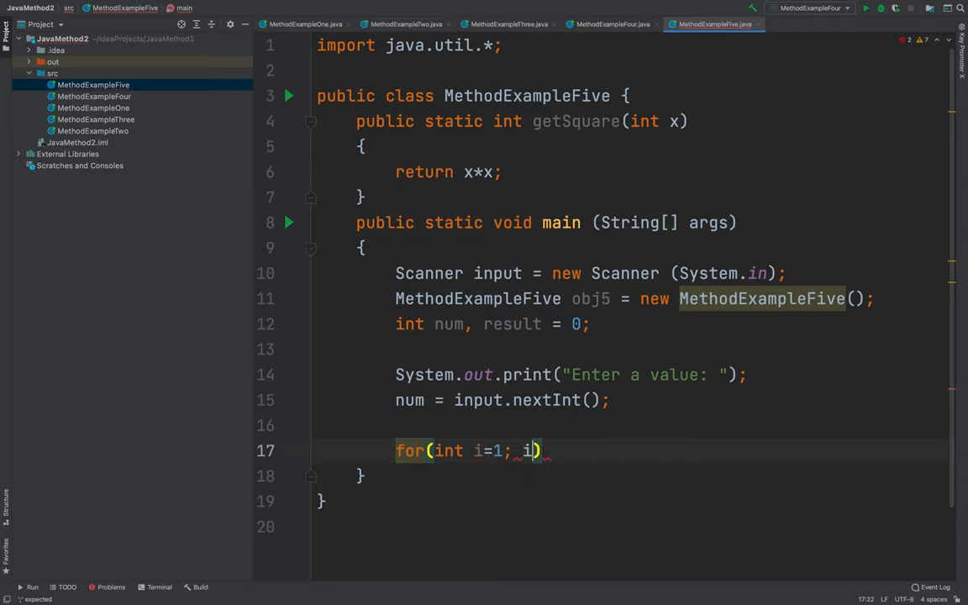
text(<)
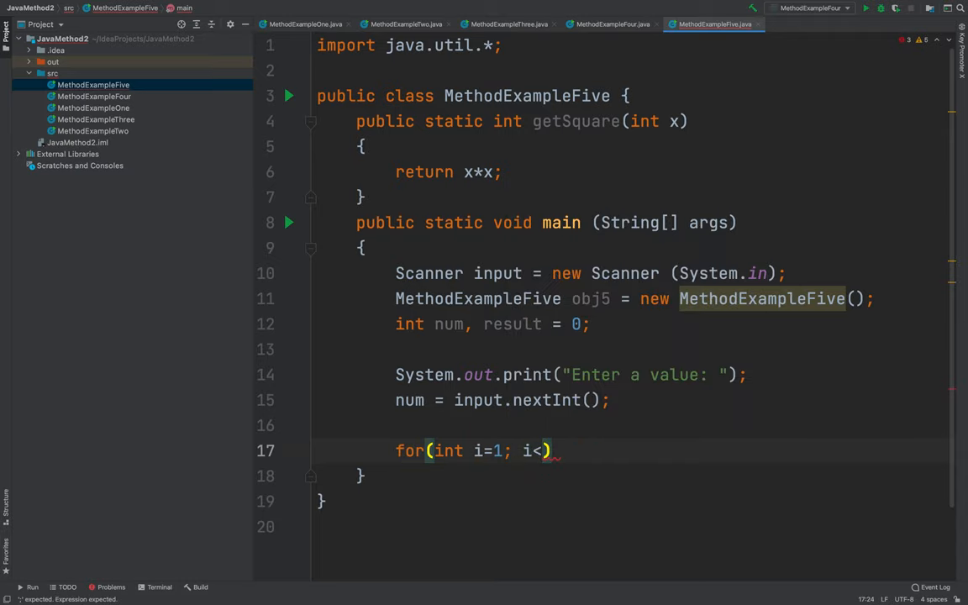
text(=num;)
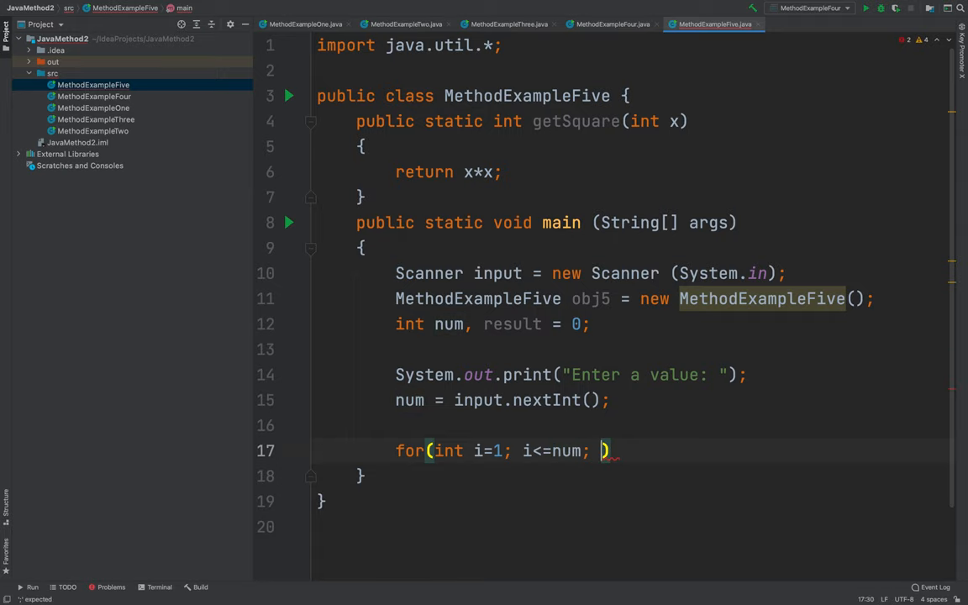
text(i++)
text({)
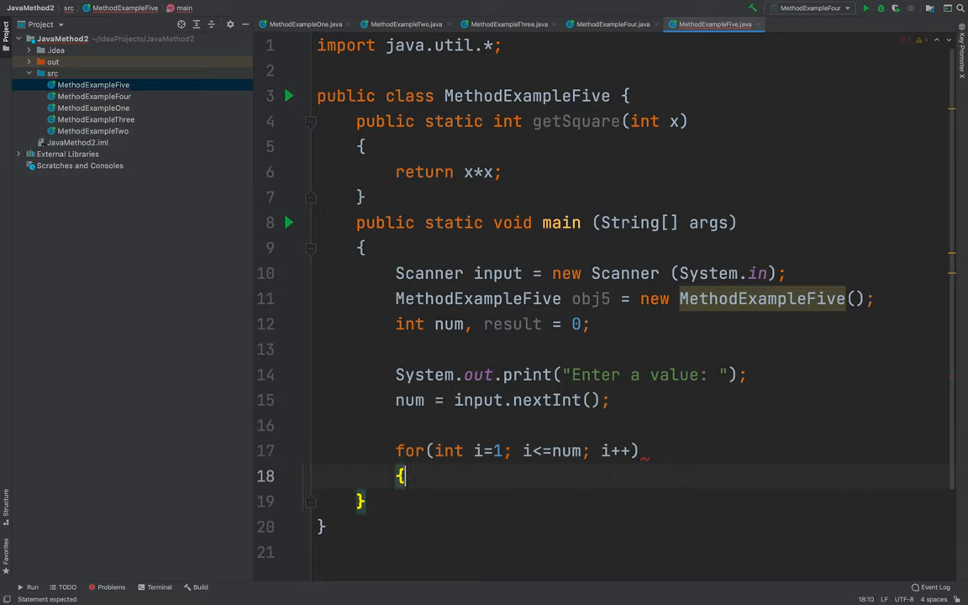
Assign obj5.getSquare(i) to result inside the loop, dismissing the suggestion list.
text(result =)
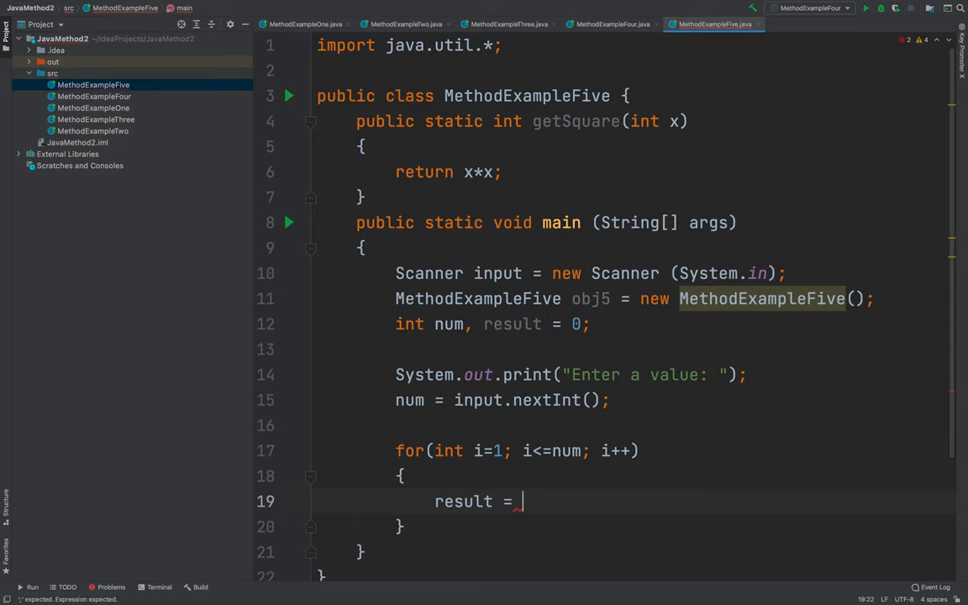
text(obj)
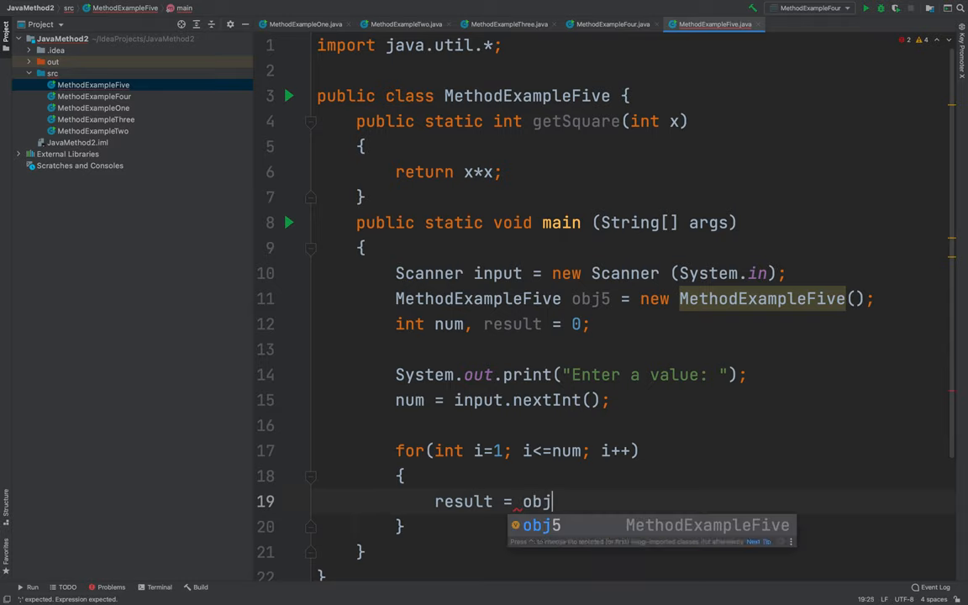
text(5.)
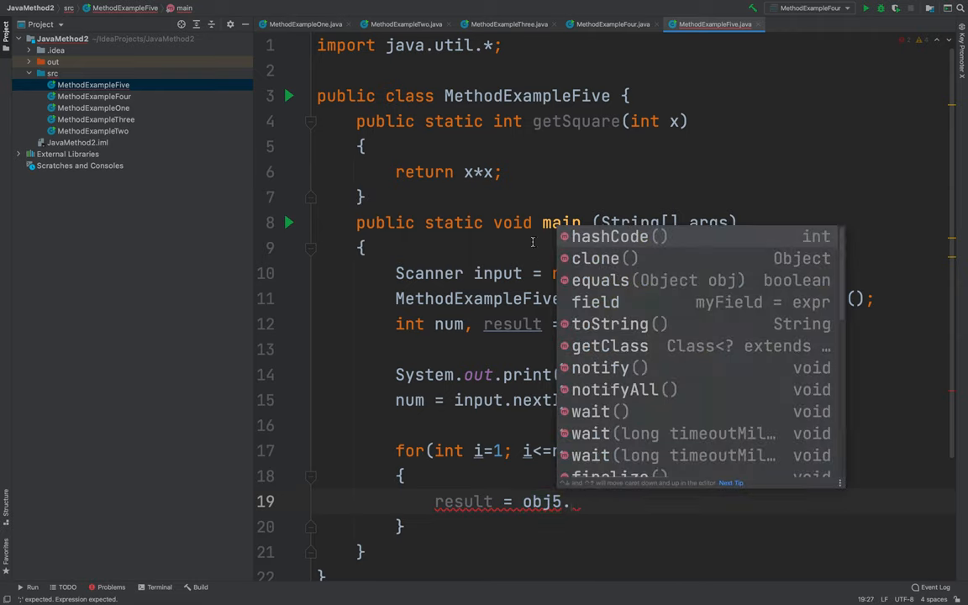
key(Escape)
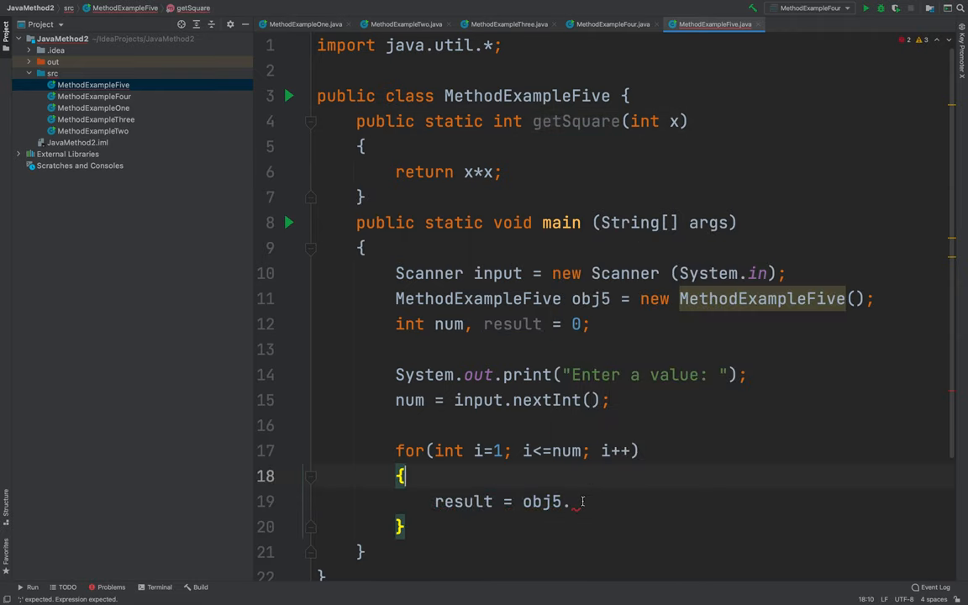
text(getSquare(i);)
text(System.out.)
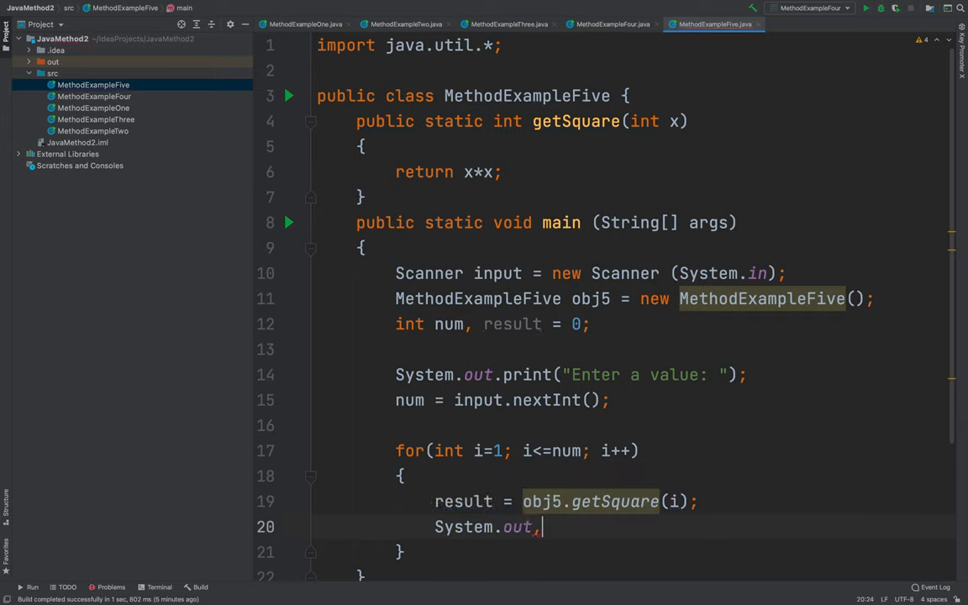
Print "Square of " + i + " is: " + result on each iteration.
text(println())
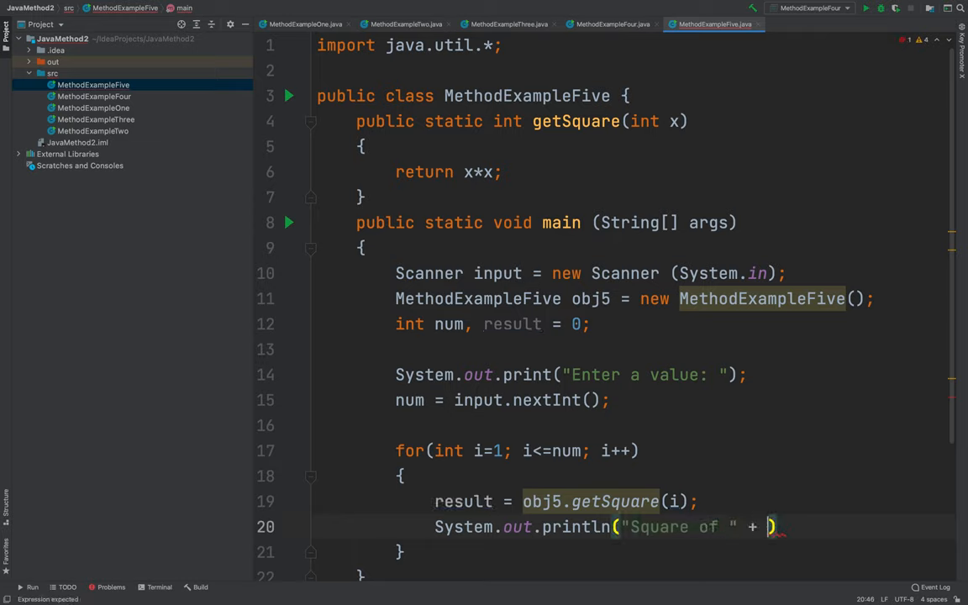
text(i + ")
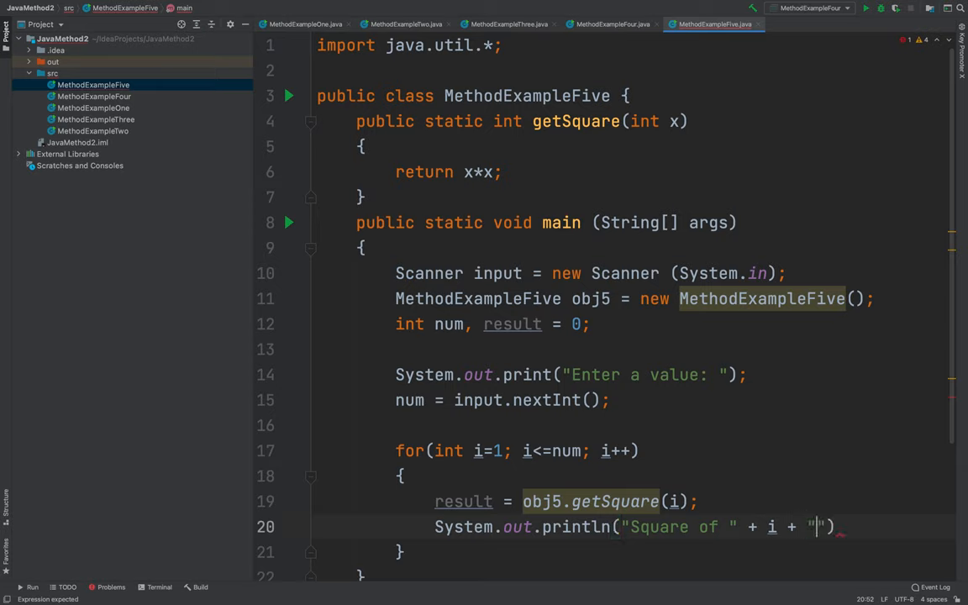
text(i)
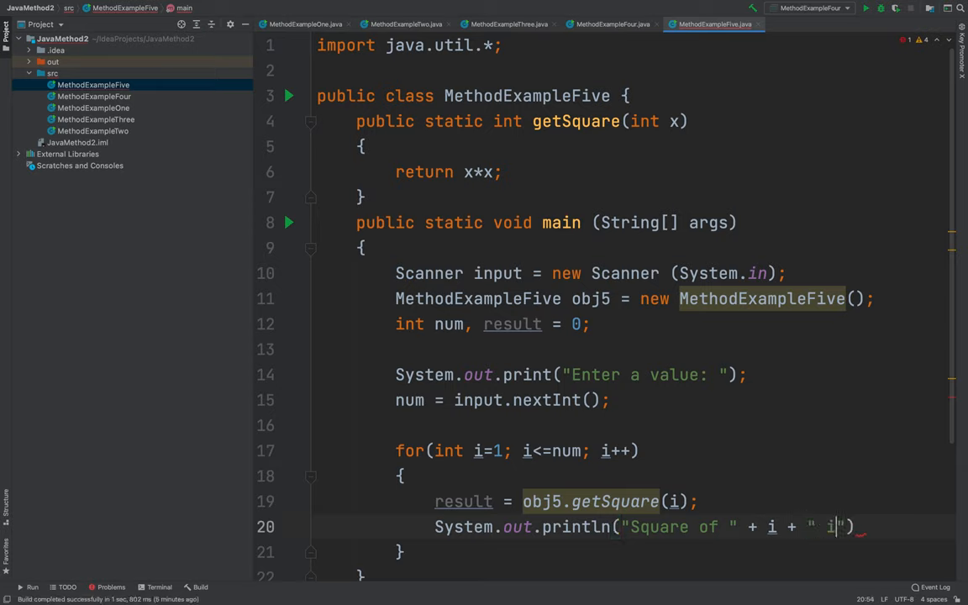
text(is:)
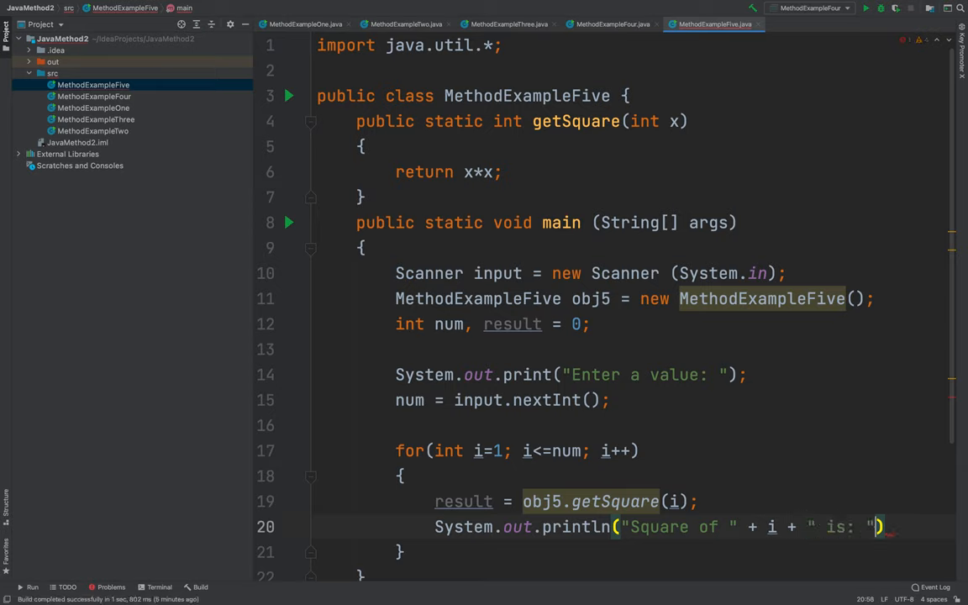
text(+result)
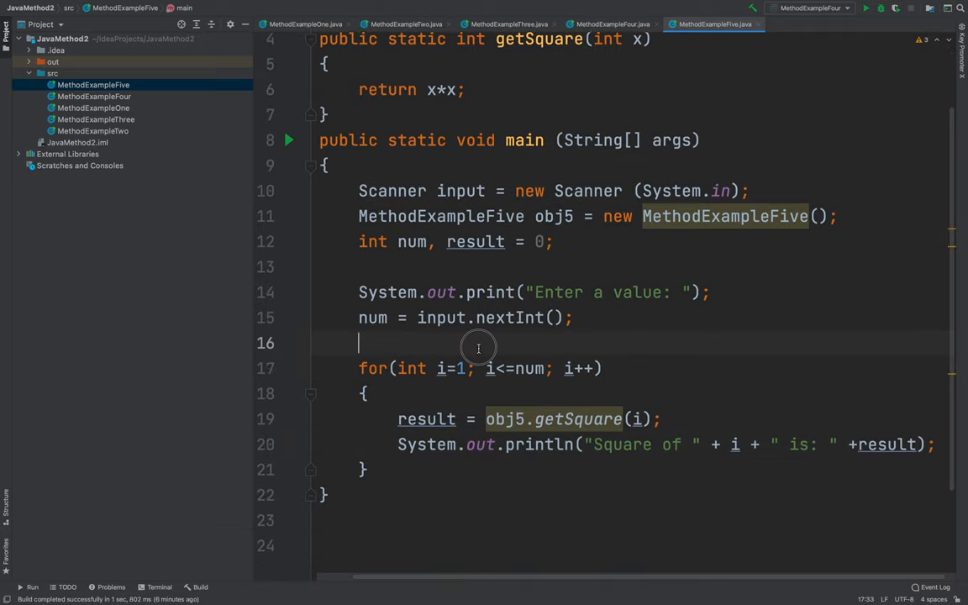
Run MethodExampleFive.main() with input 3, showing squares 1, 4 and 9, then right-click to rerun.
right_click(715, 24)
text(3)
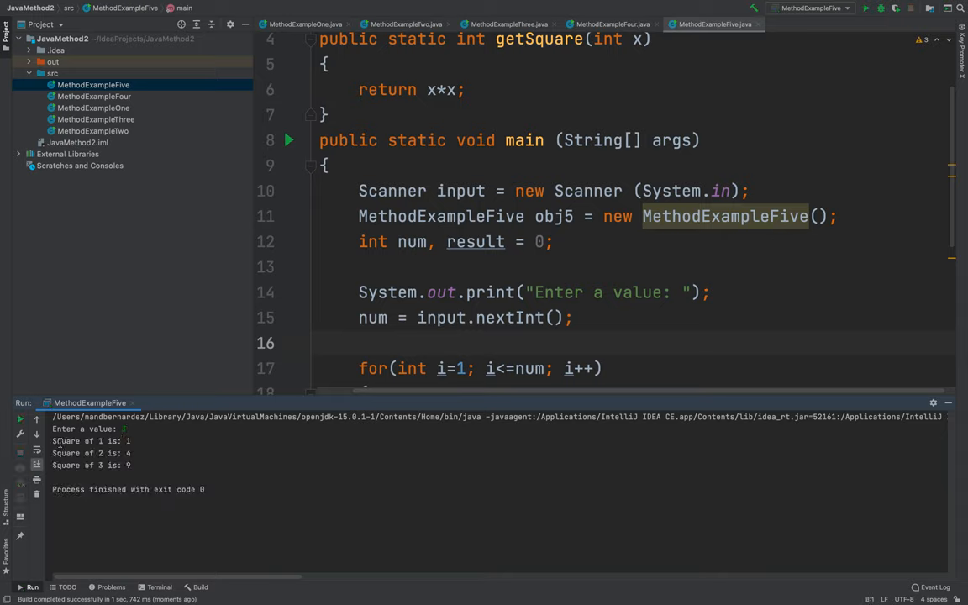
drag(52, 440, 132, 465)
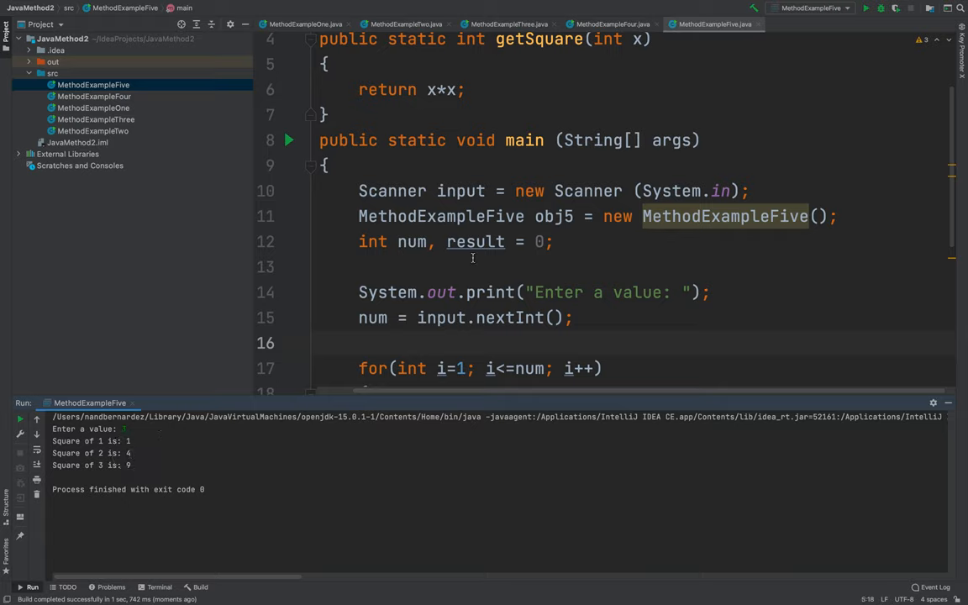
right_click(714, 9)
text(10)
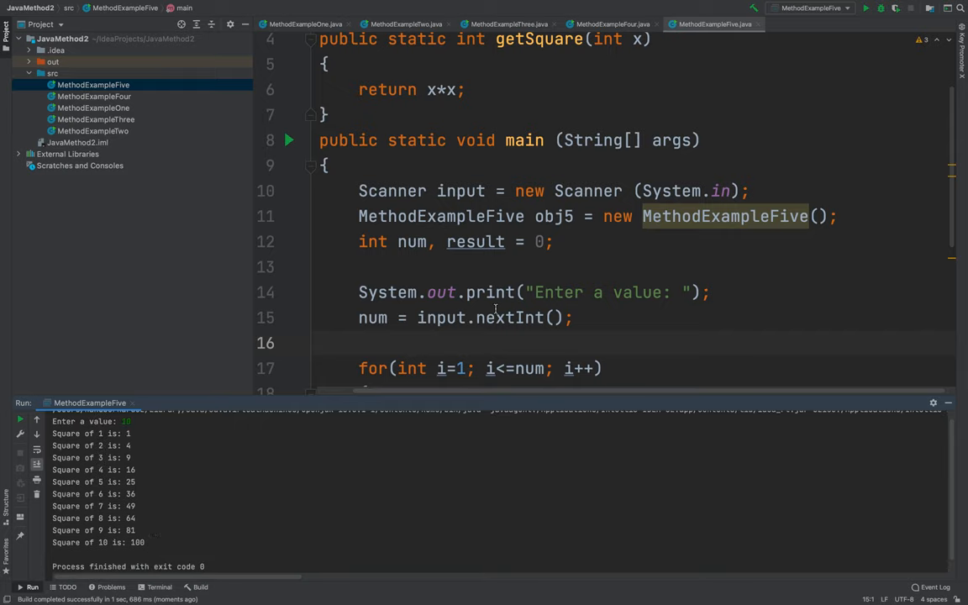
Scroll through the results for input 10 and select the obj5.getSquare(i) call in the loop.
scroll(down, 3)
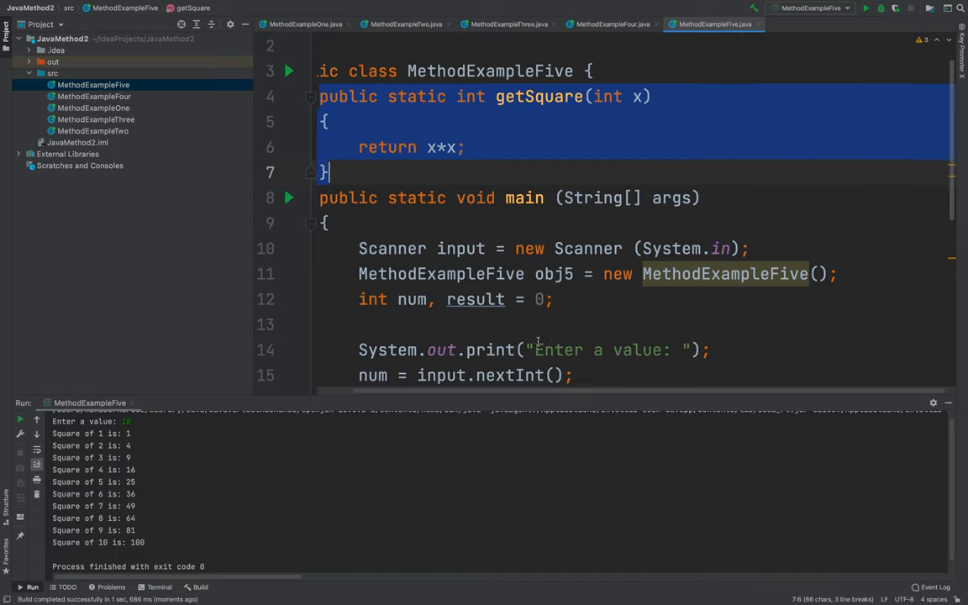
scroll(down, 3)
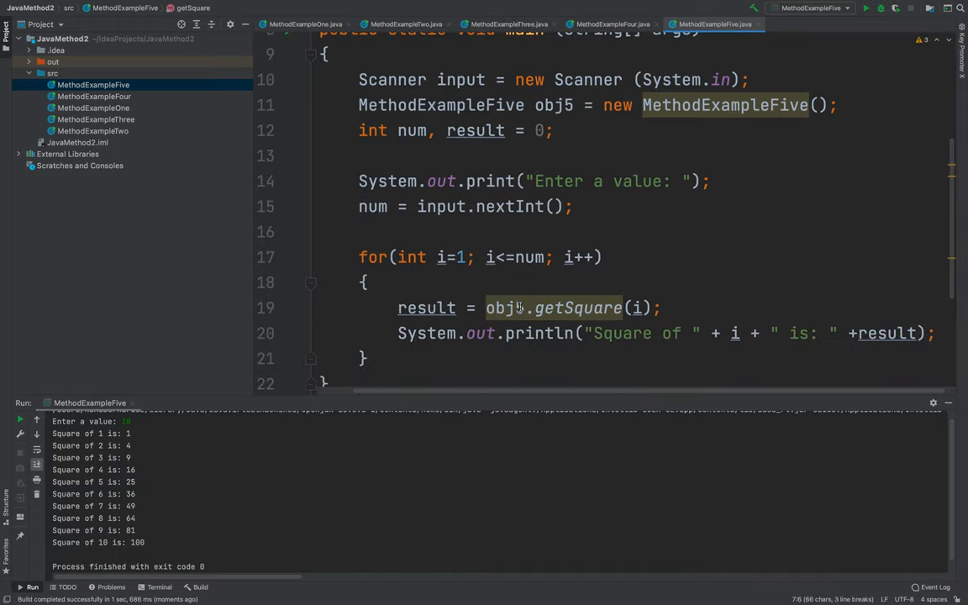
click(578, 308)
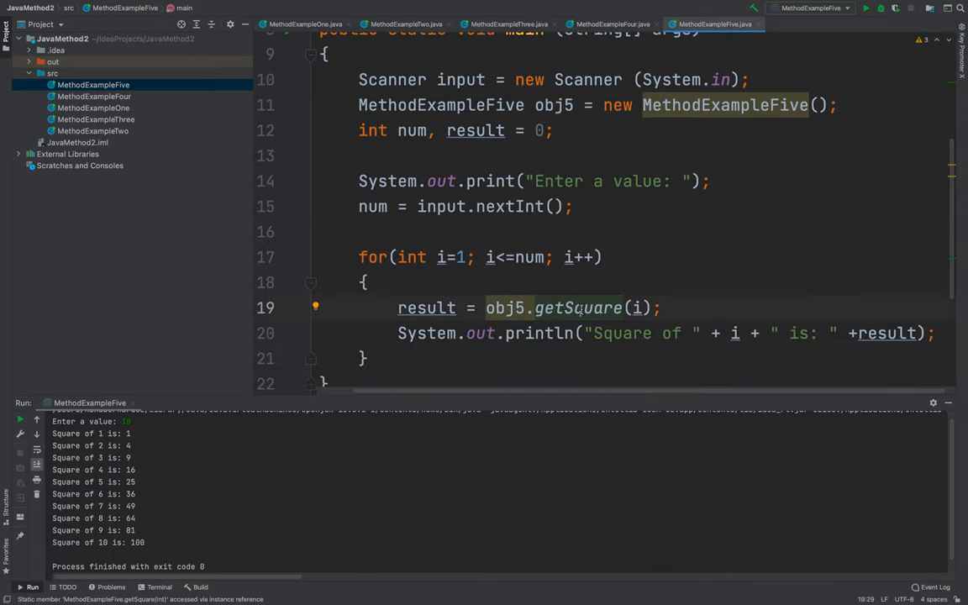
mouse_move(639, 309)
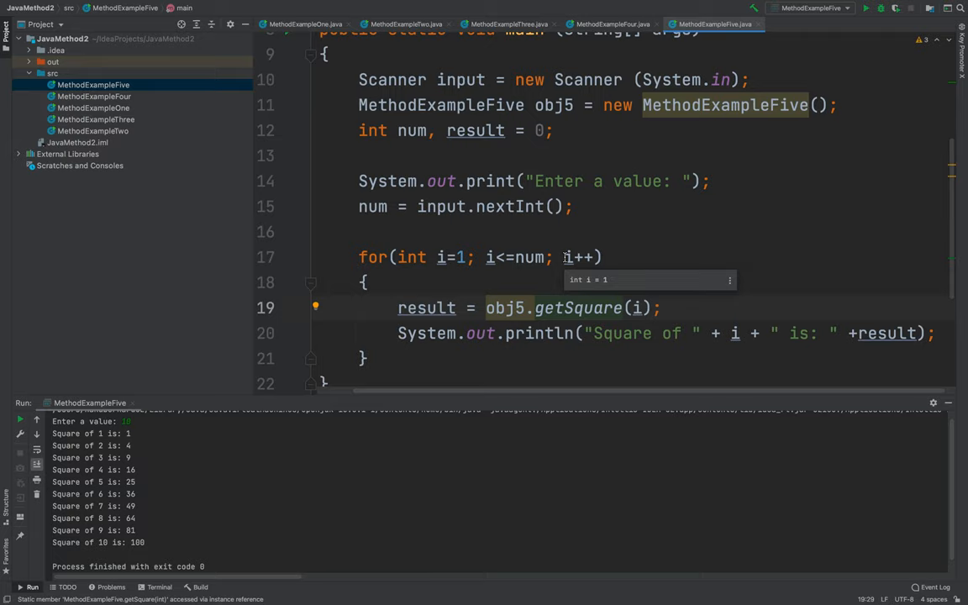
mouse_move(435, 270)
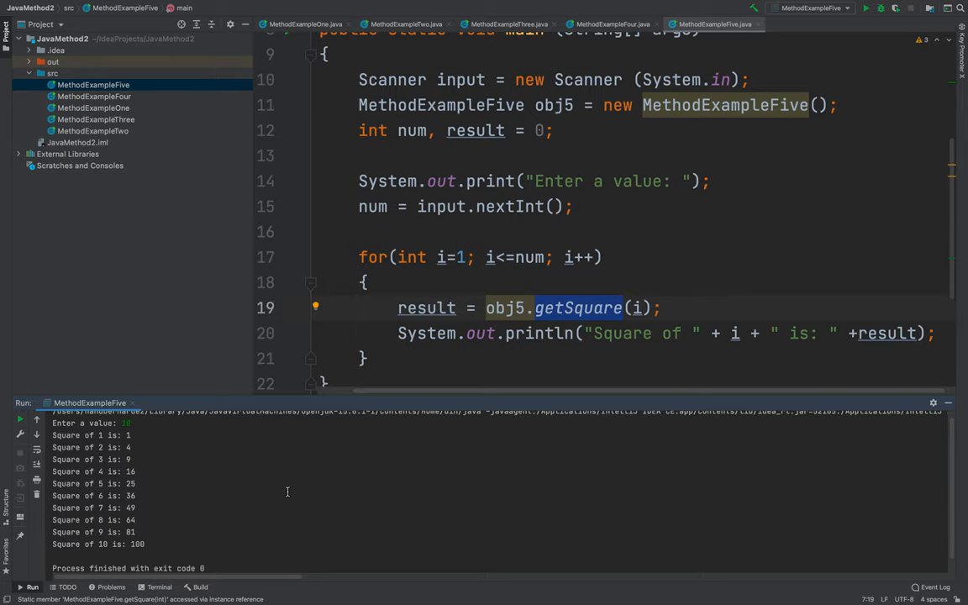
mouse_move(401, 400)
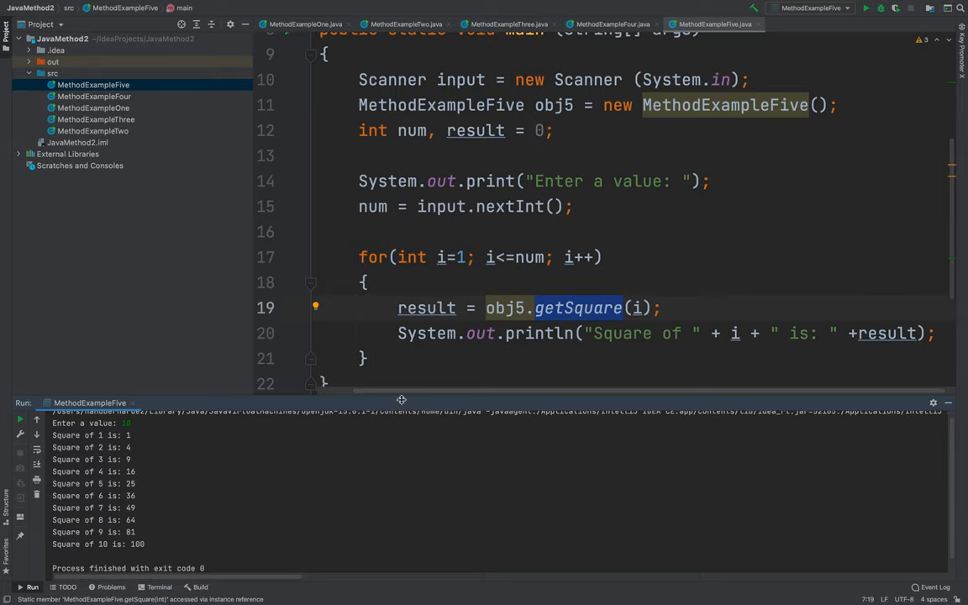